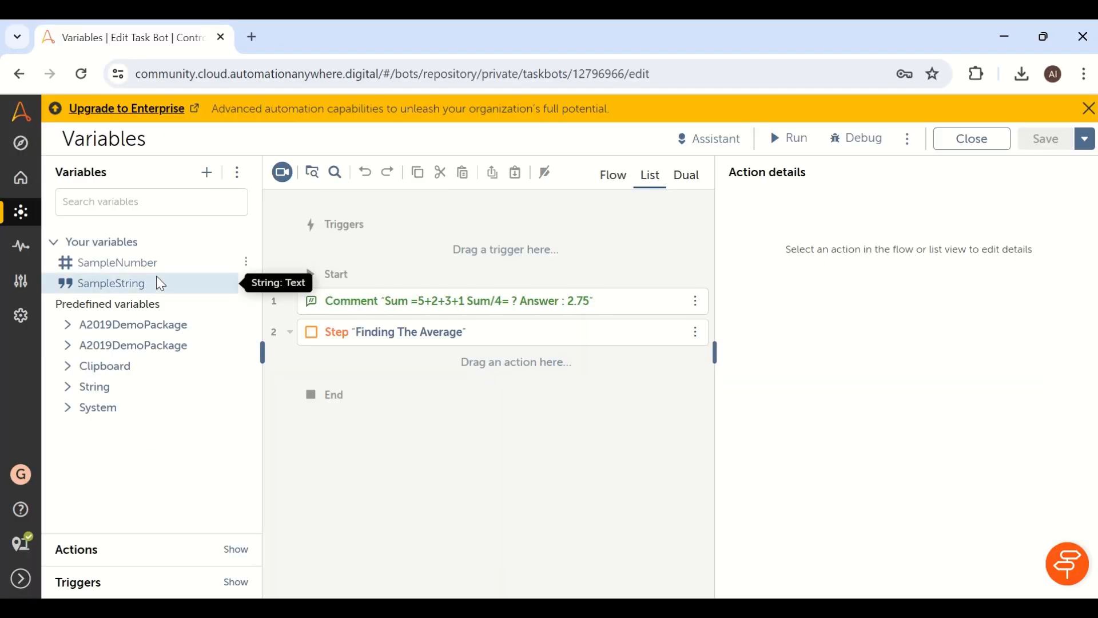
mouse_move(420, 401)
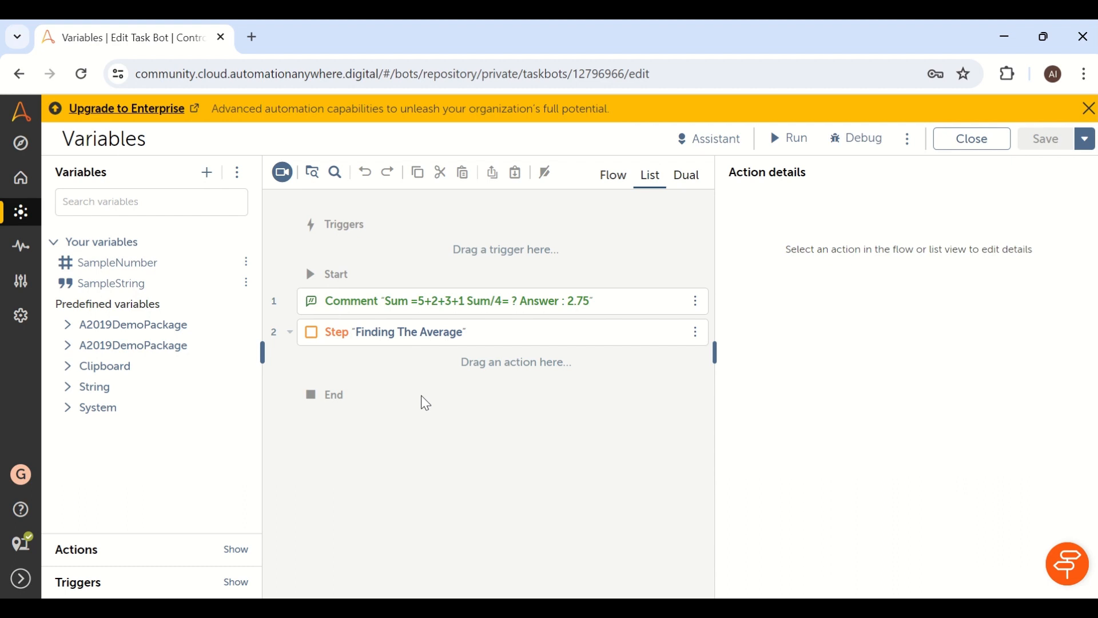
mouse_move(245, 282)
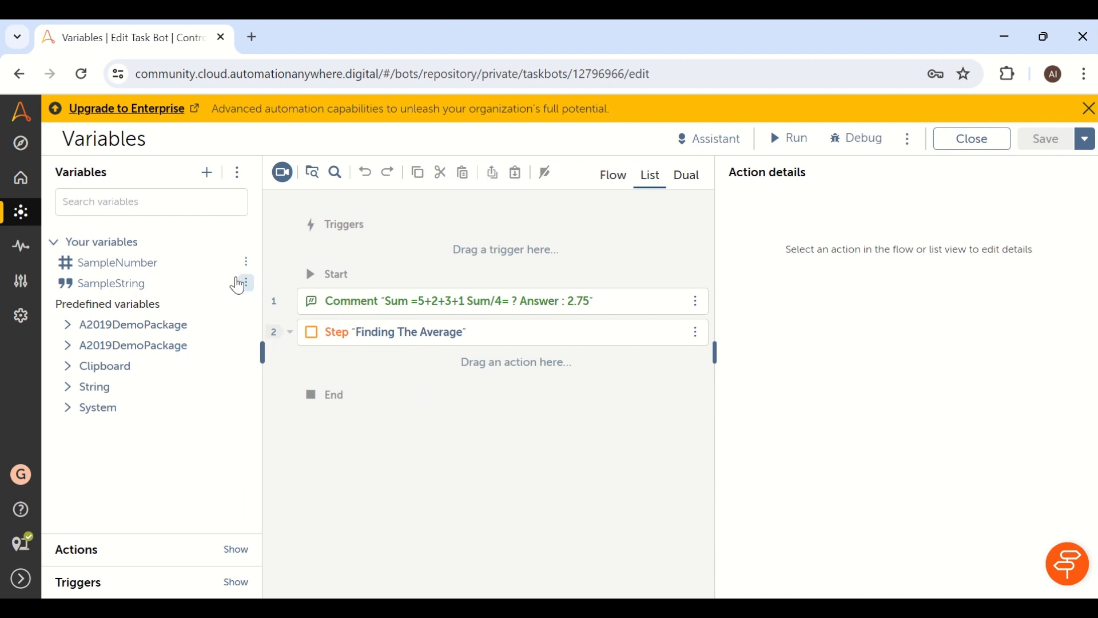
mouse_move(207, 172)
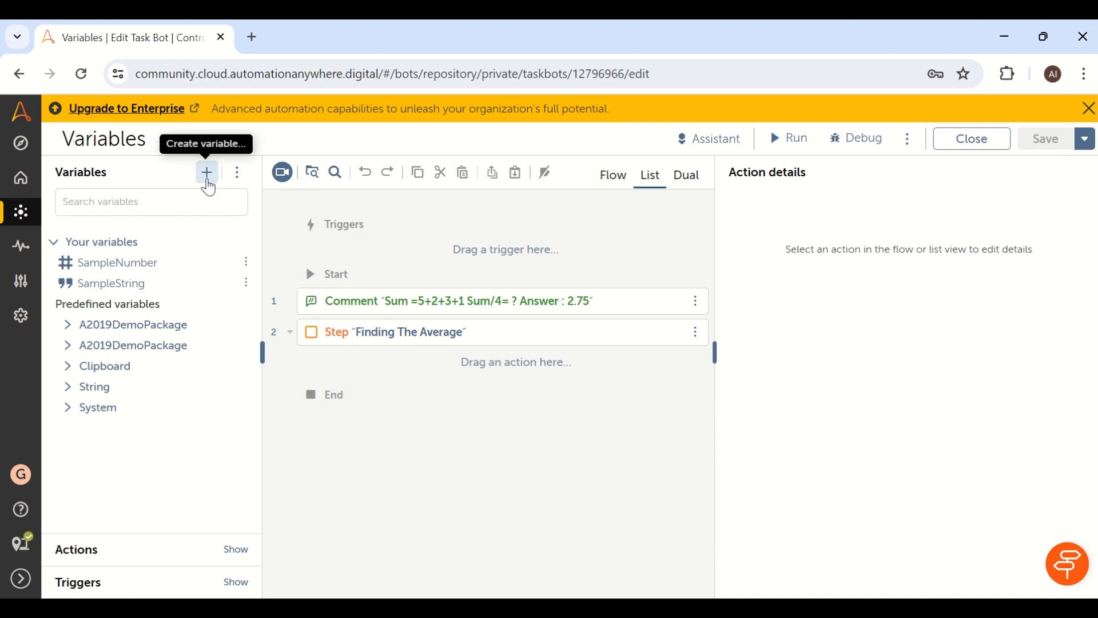
Create a Number variable named numSum in the Variables panel
left_click(205, 173)
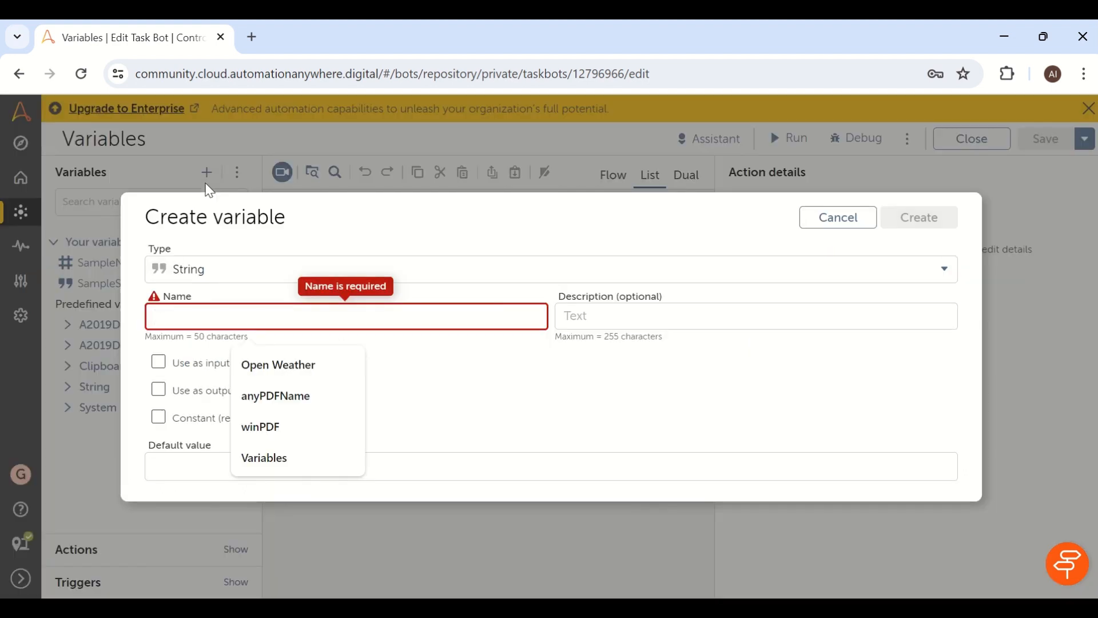
left_click(547, 269)
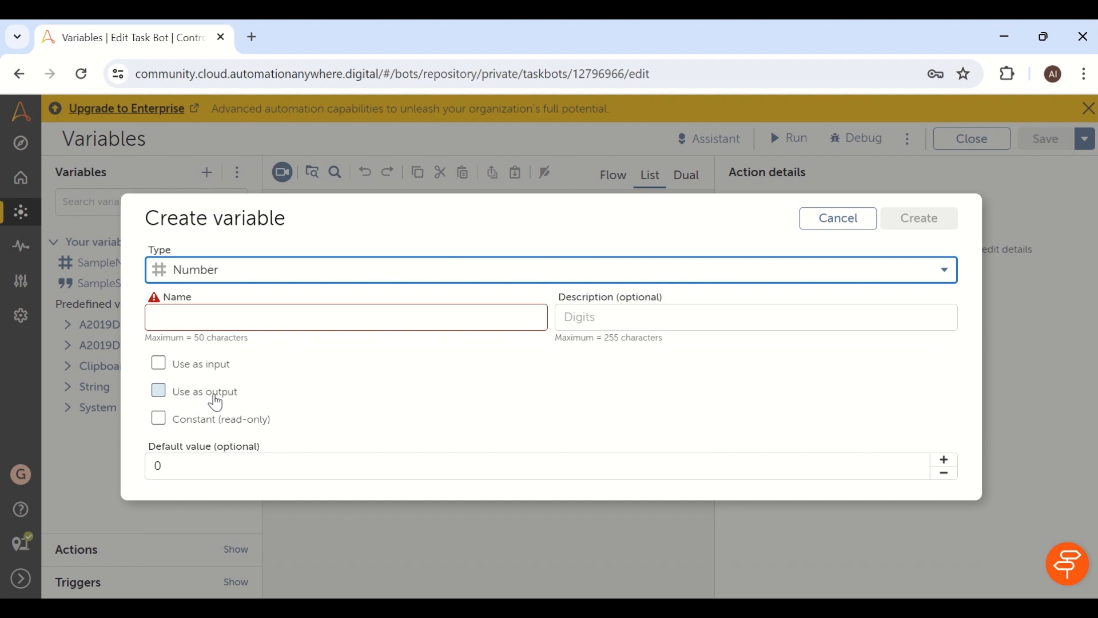
left_click(344, 317)
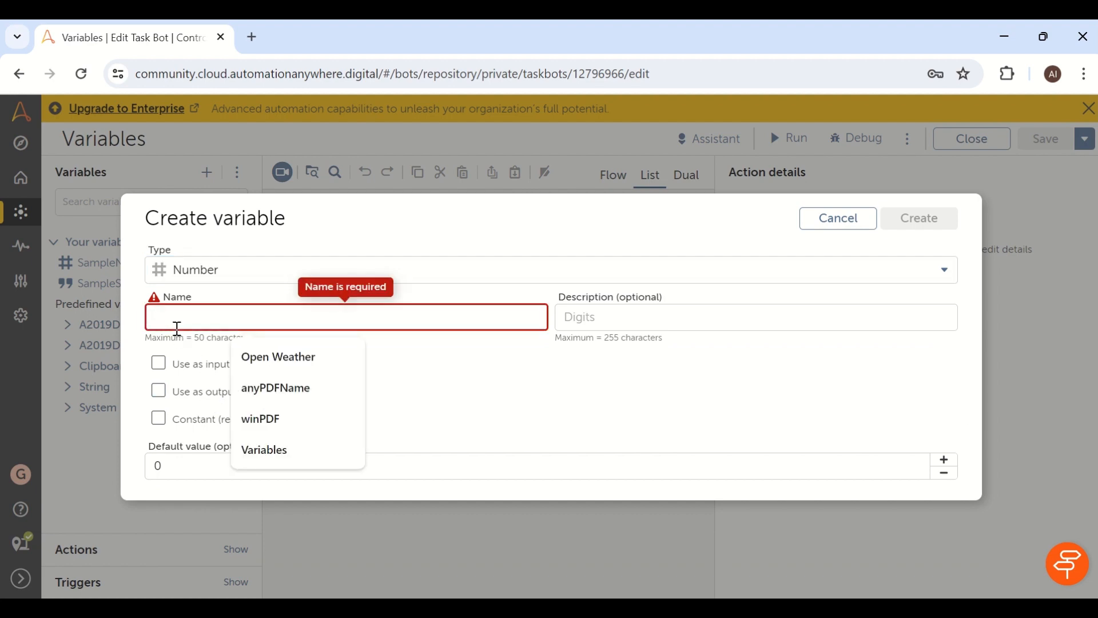
type("numSum")
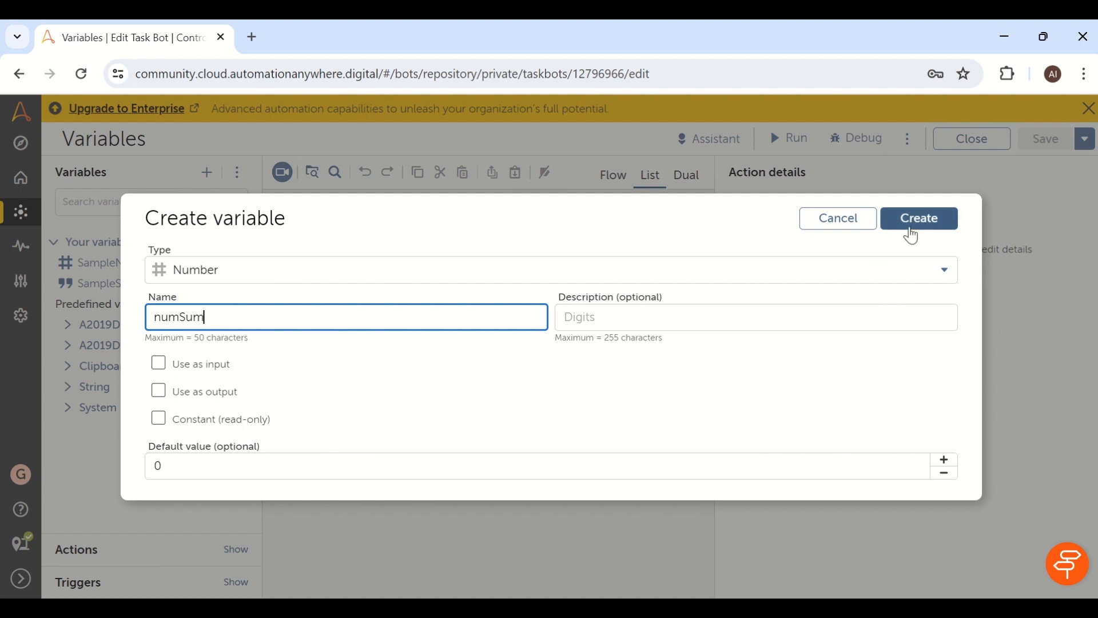
left_click(918, 217)
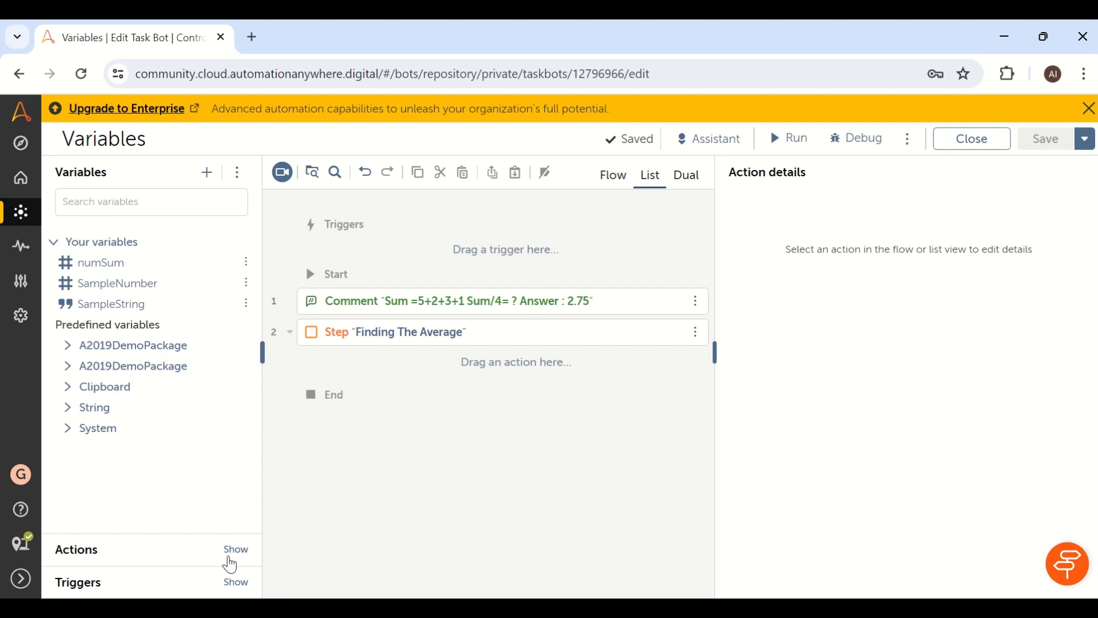
Add a Number > Assign action inside the Finding The Average step
left_click(235, 549)
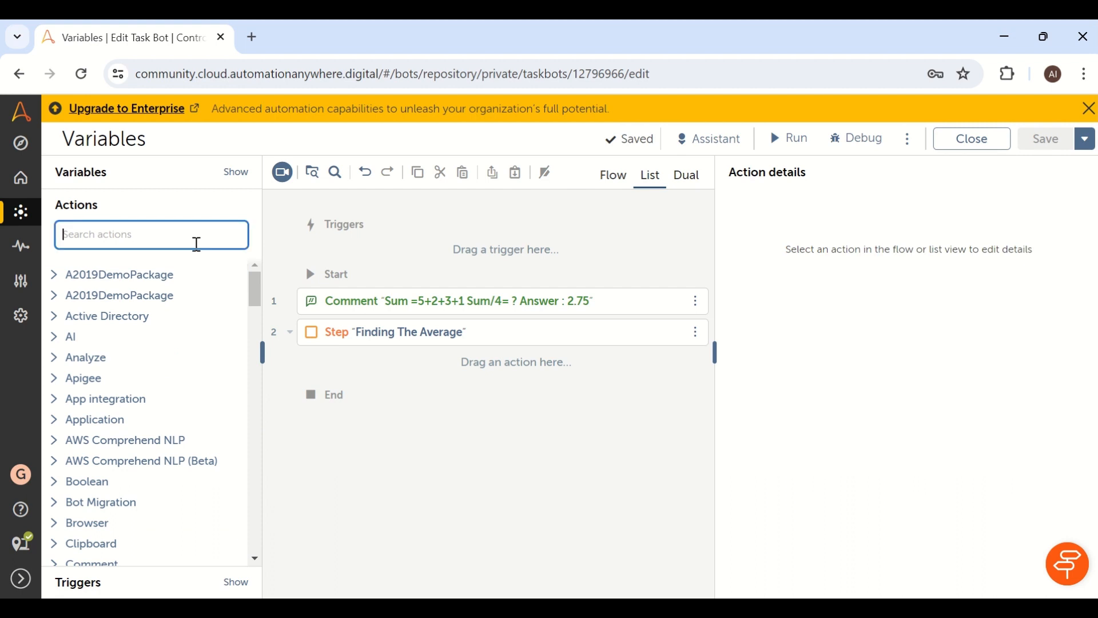
type("number")
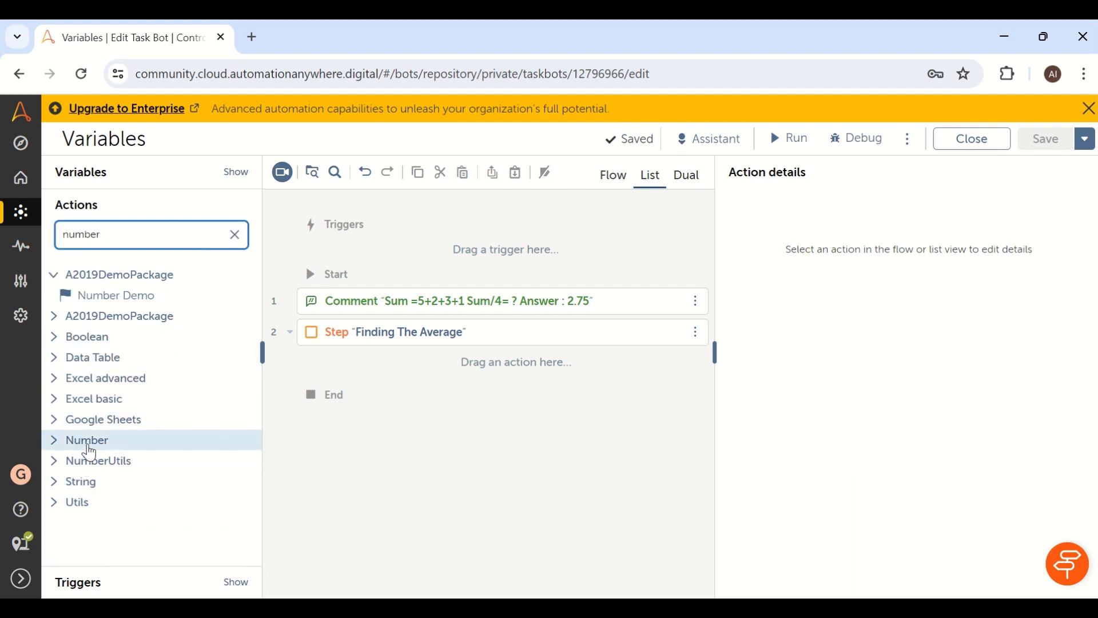
left_click(88, 440)
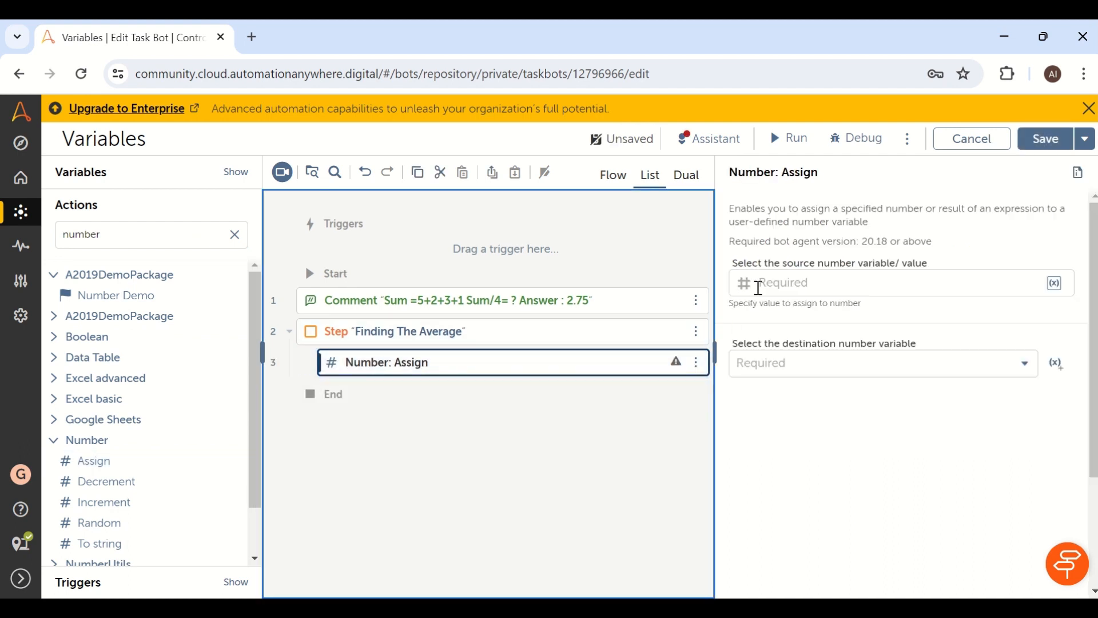
left_click(875, 283)
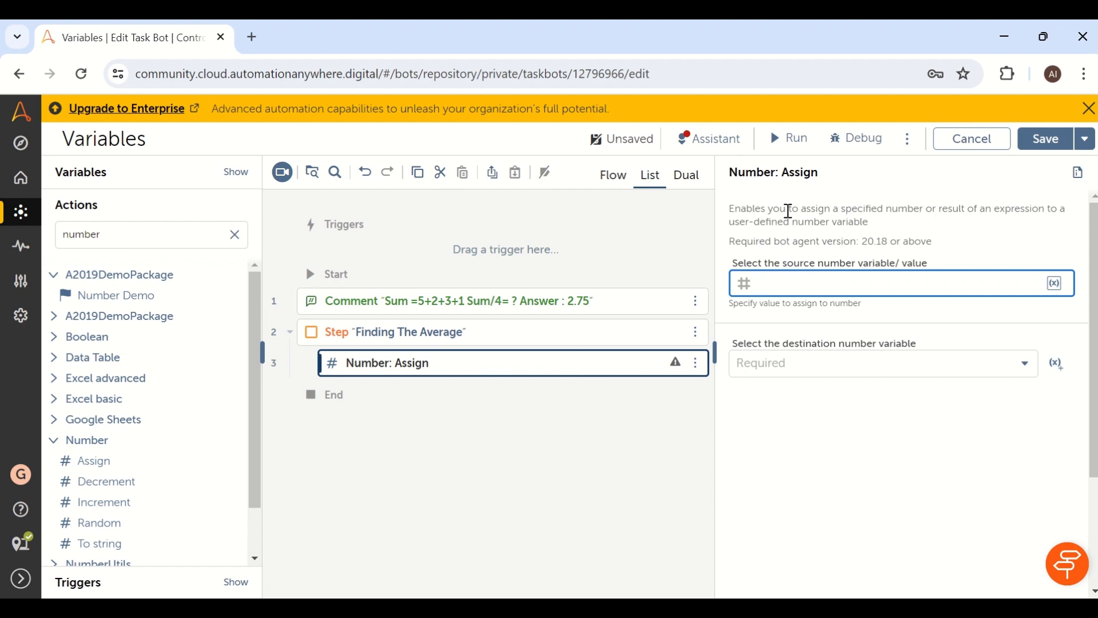
Assign 1+2+3+5 to numSum and save the bot
left_click(1053, 282)
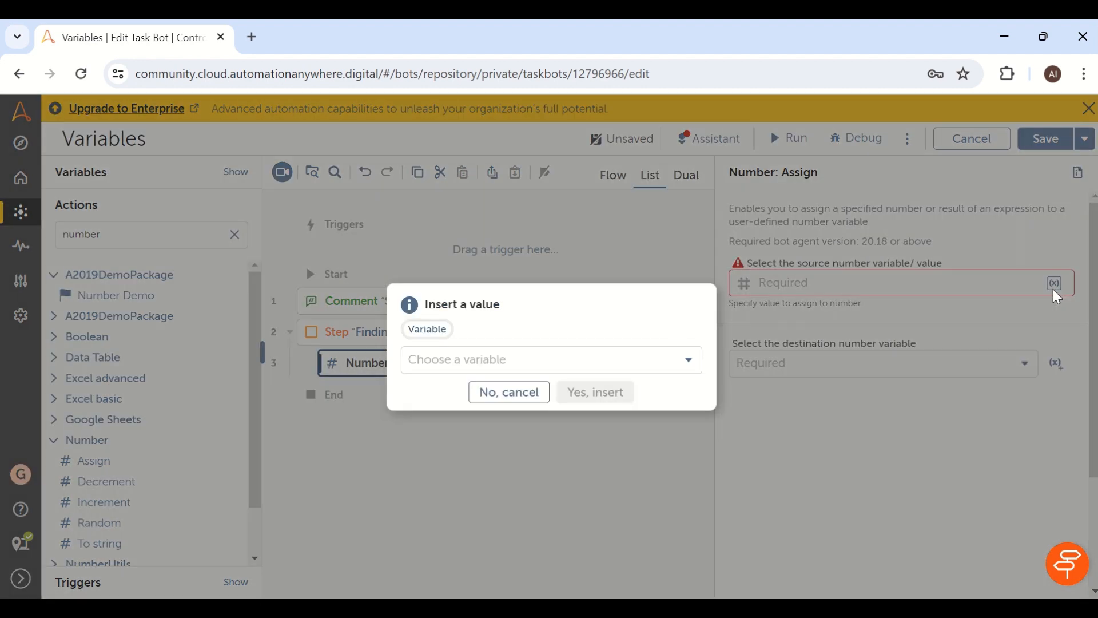
left_click(508, 391)
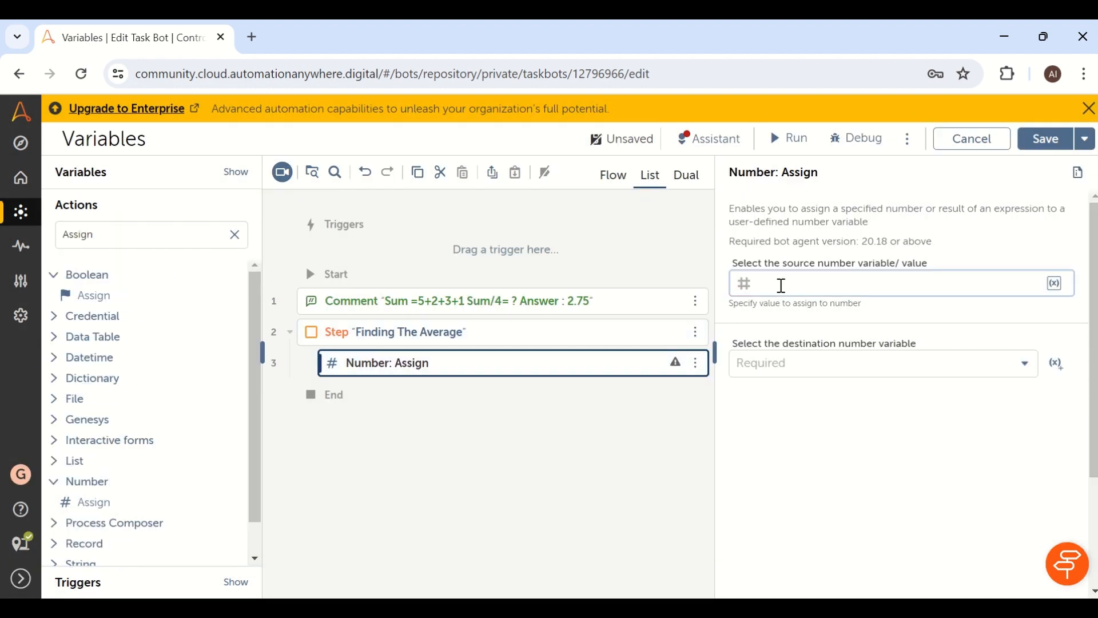
type("1+2+3+5")
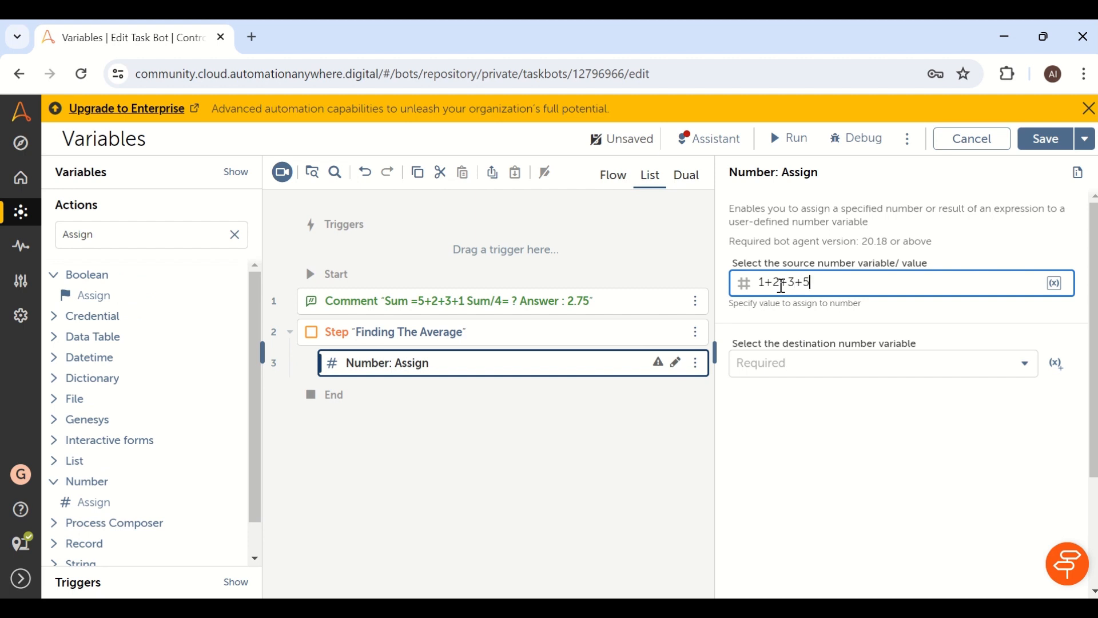
mouse_move(824, 284)
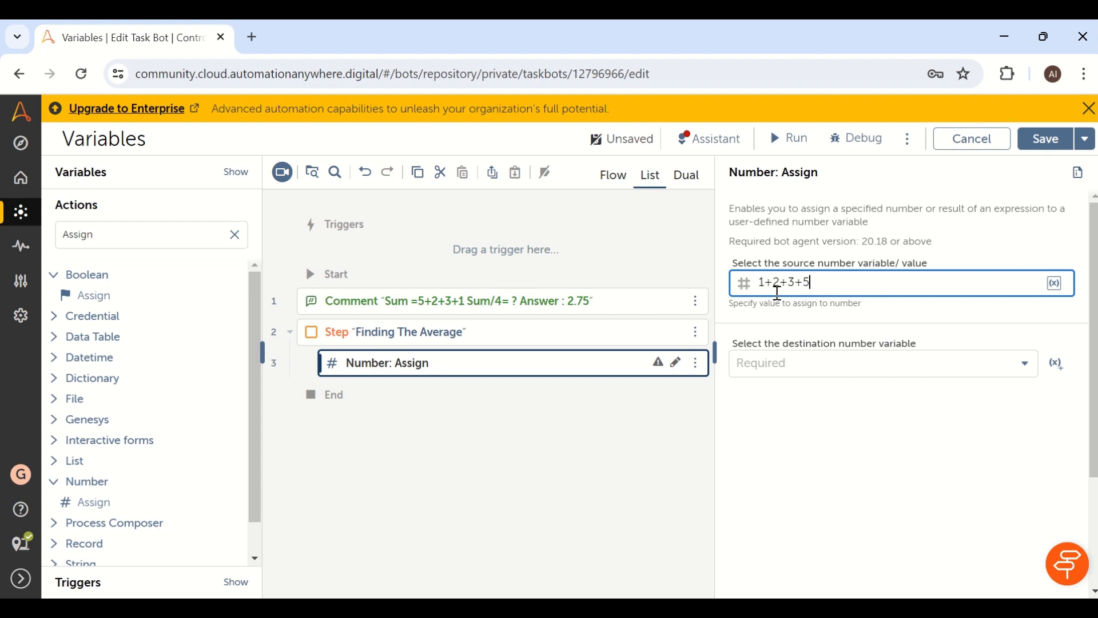
left_click(879, 362)
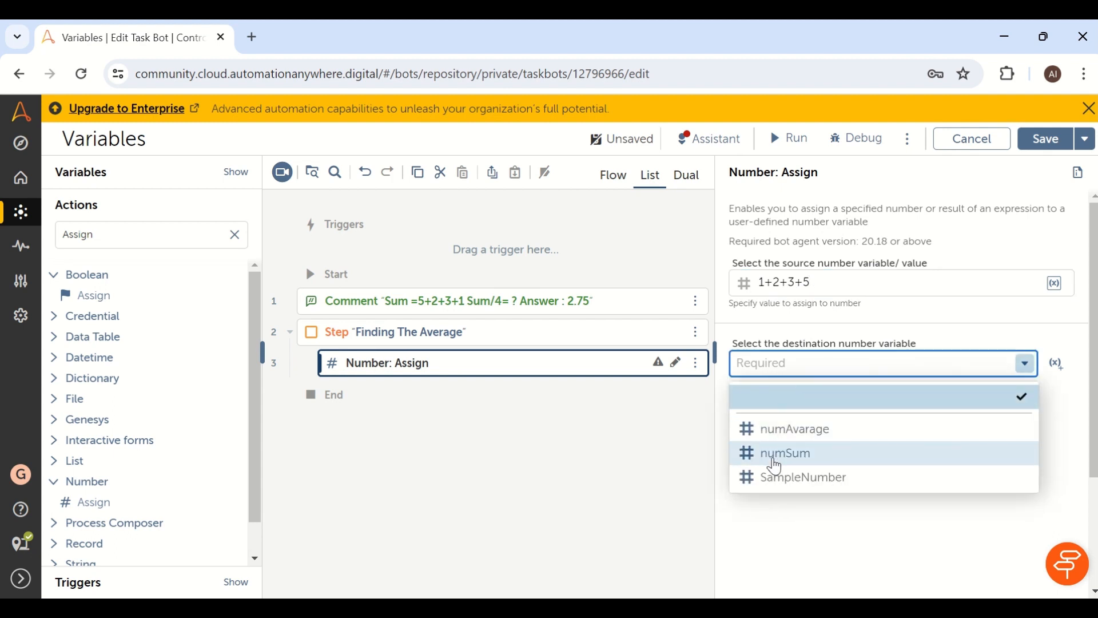
left_click(784, 453)
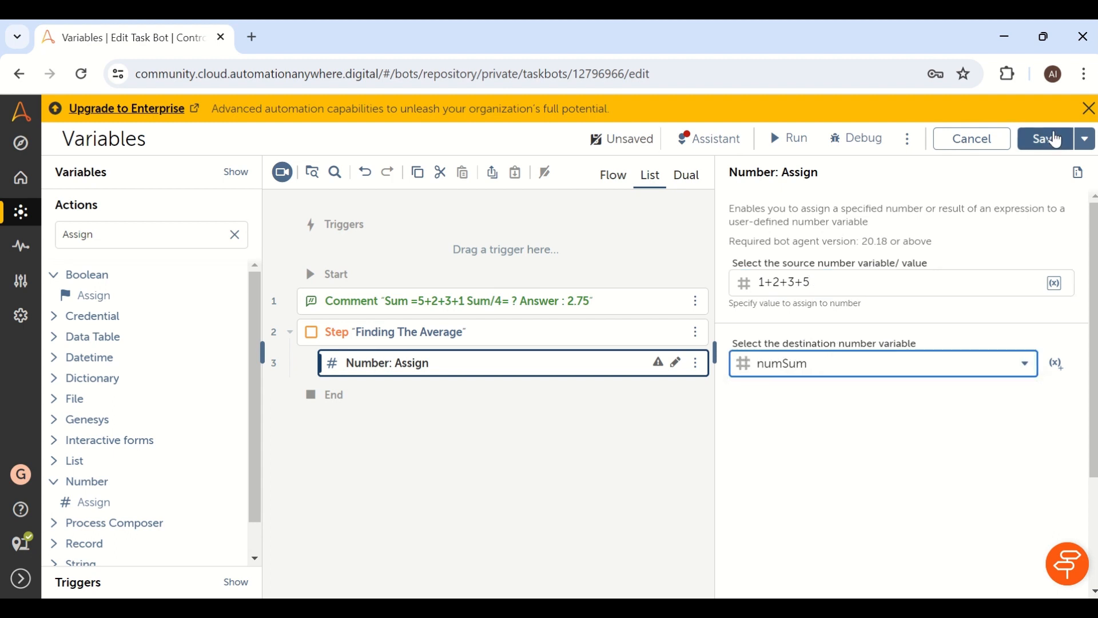
left_click(1044, 138)
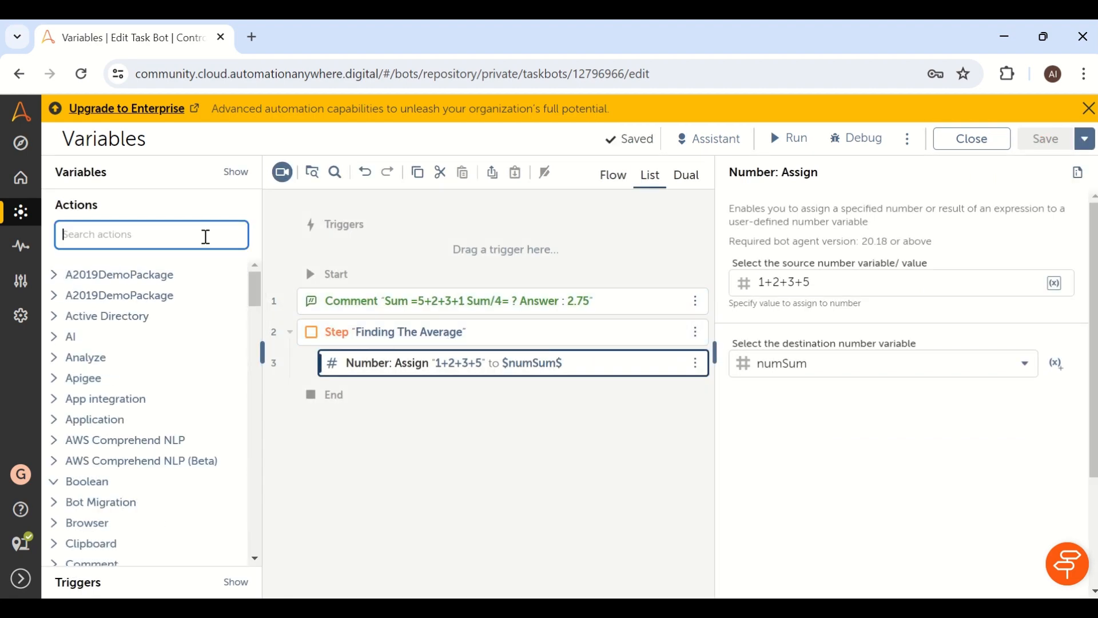
Add a Message box action on line 4 after the Assign step
type("mees")
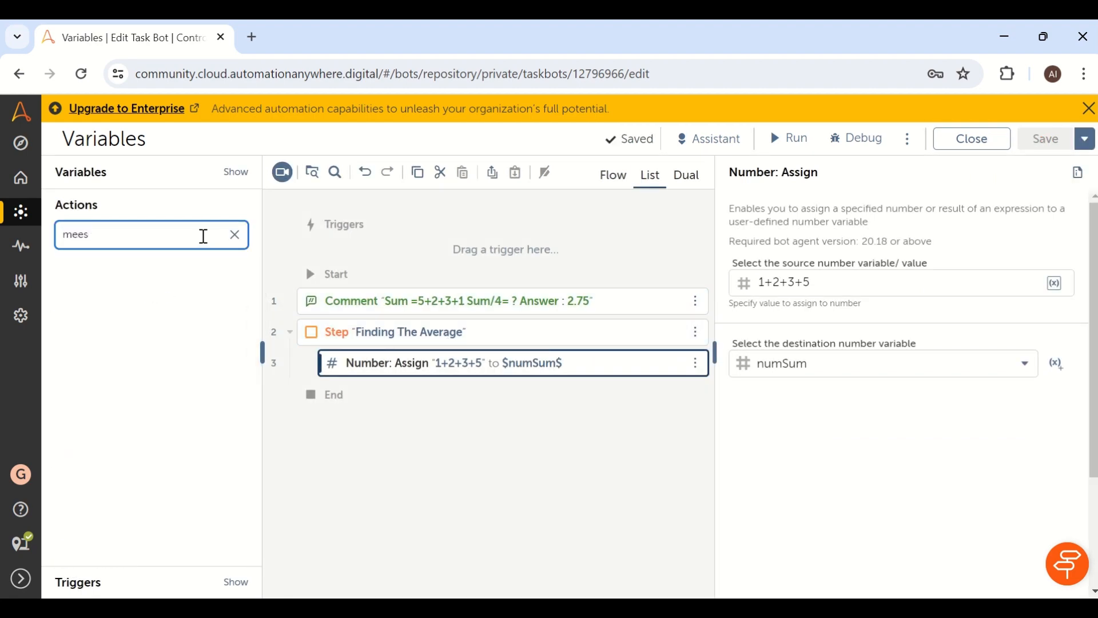
key("BackSpace")
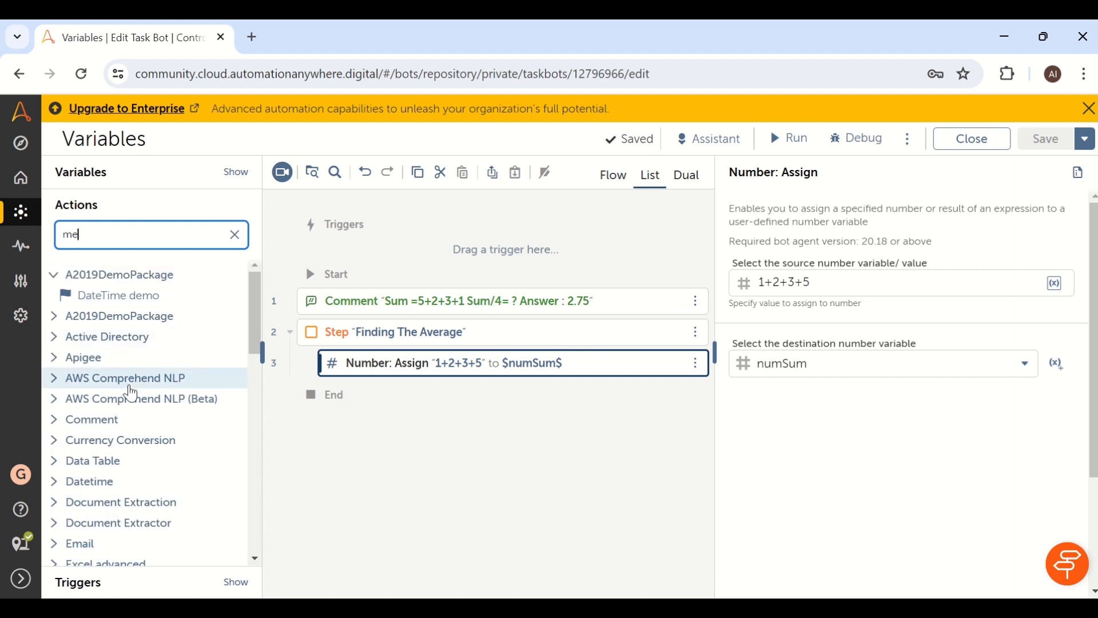
mouse_move(82, 357)
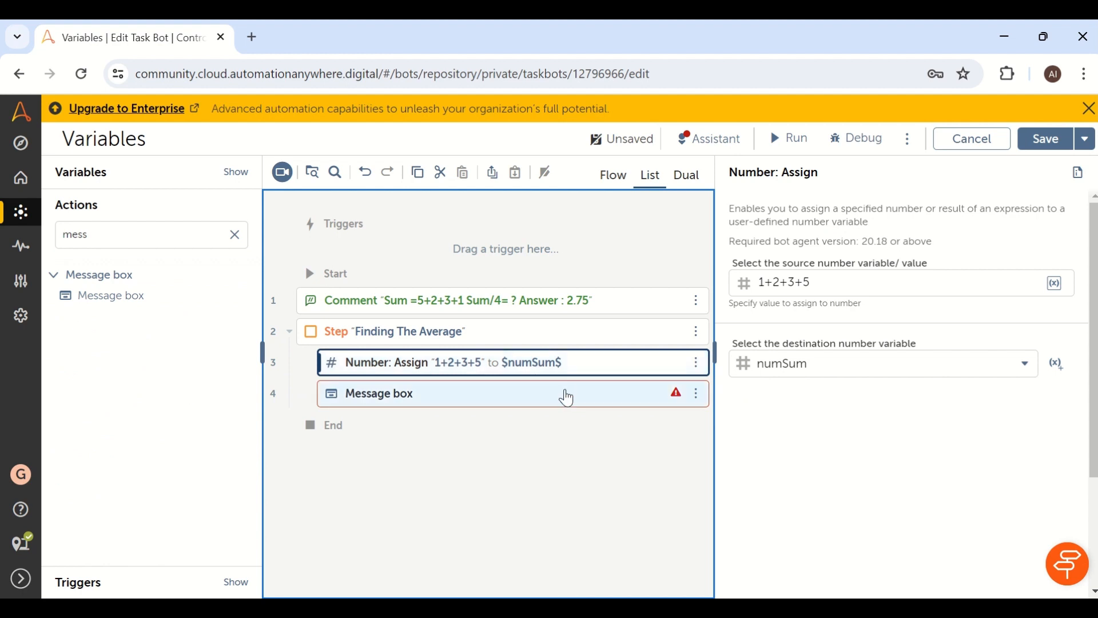
left_click(379, 392)
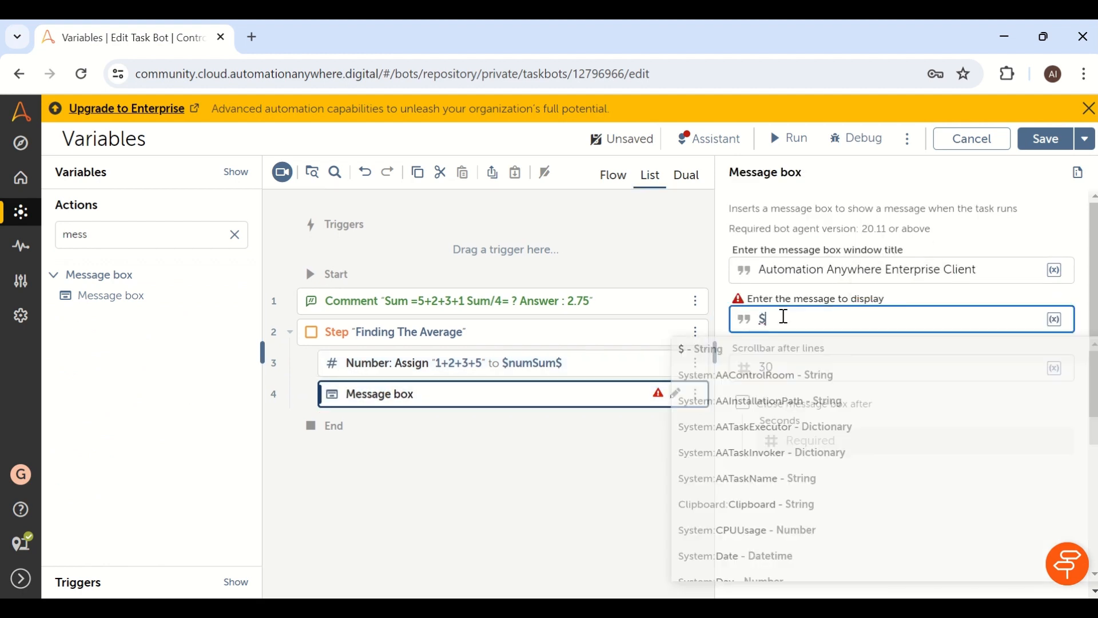
Set the message to $numSum.Number:toString$ and save the bot
type("num$")
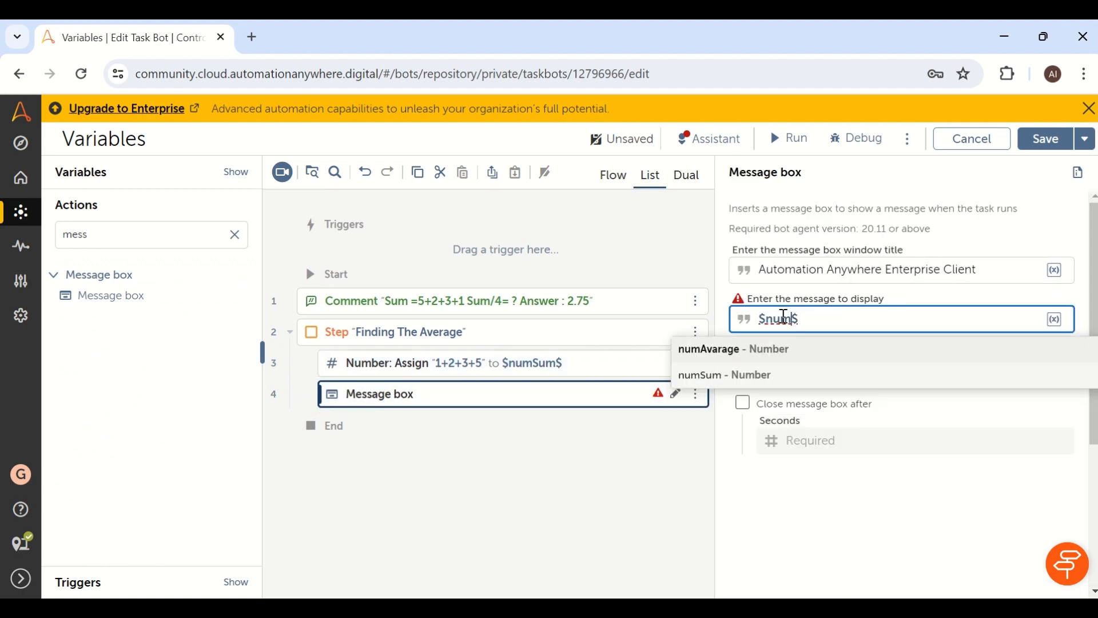
left_click(723, 374)
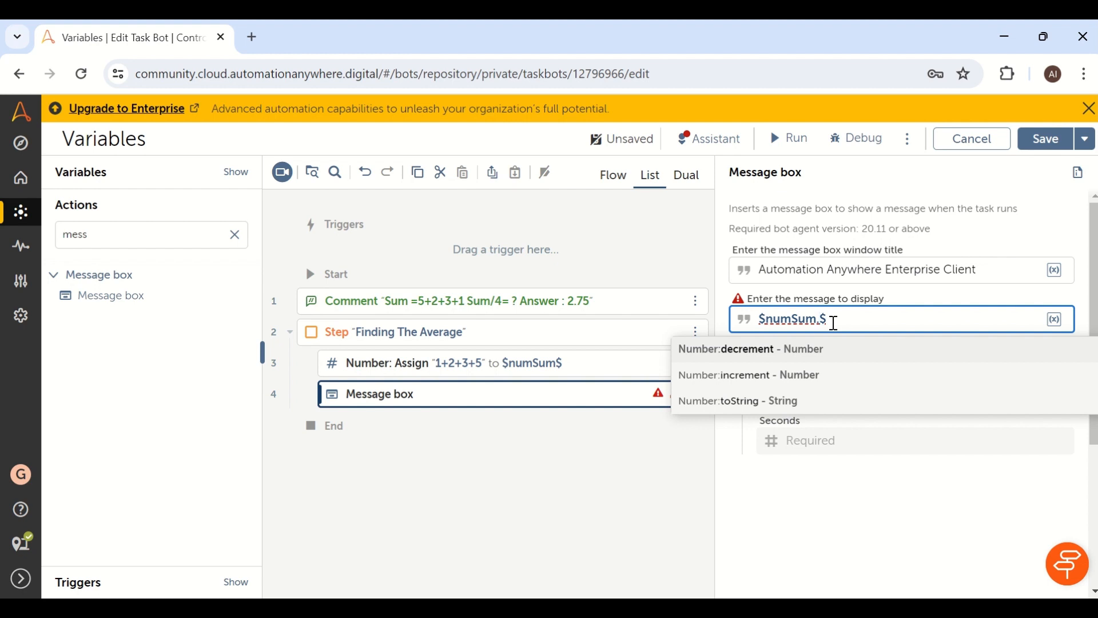
left_click(735, 400)
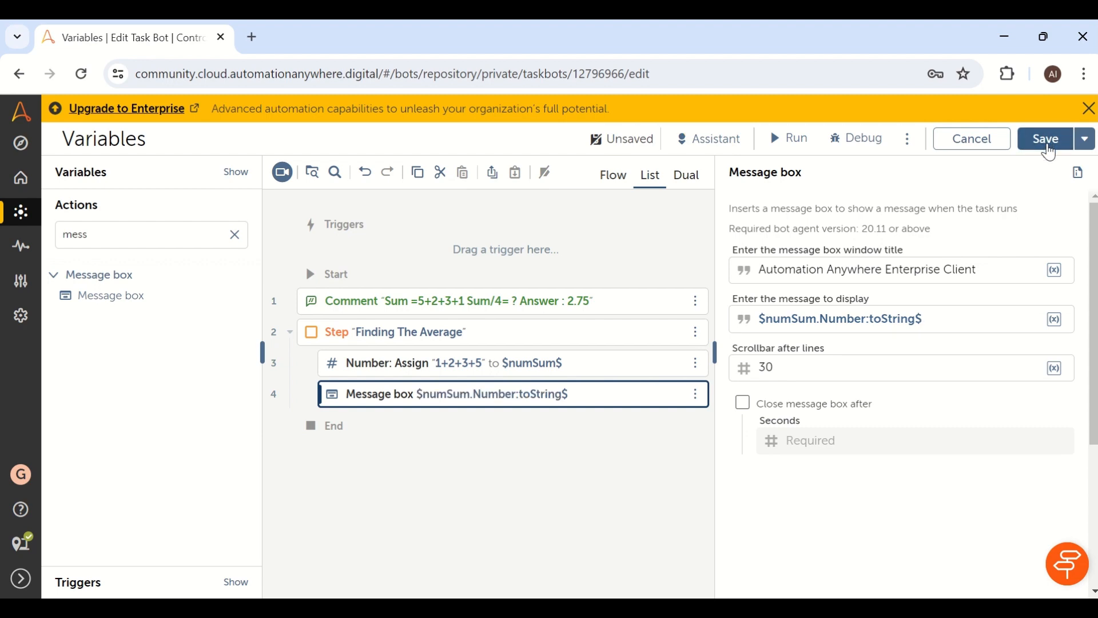
left_click(1044, 139)
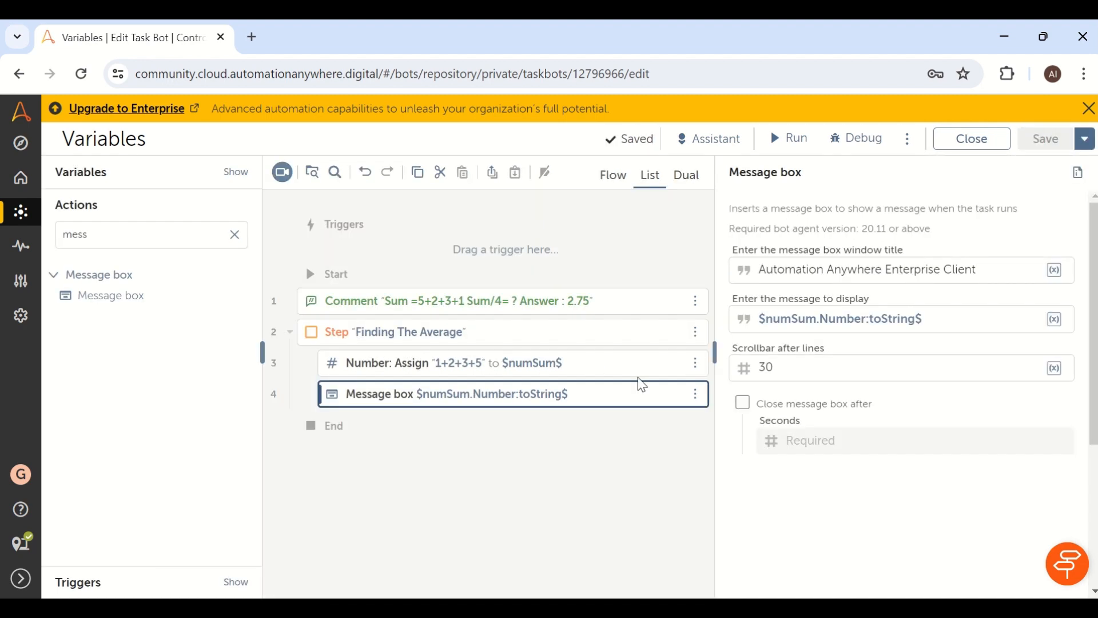
left_click(786, 138)
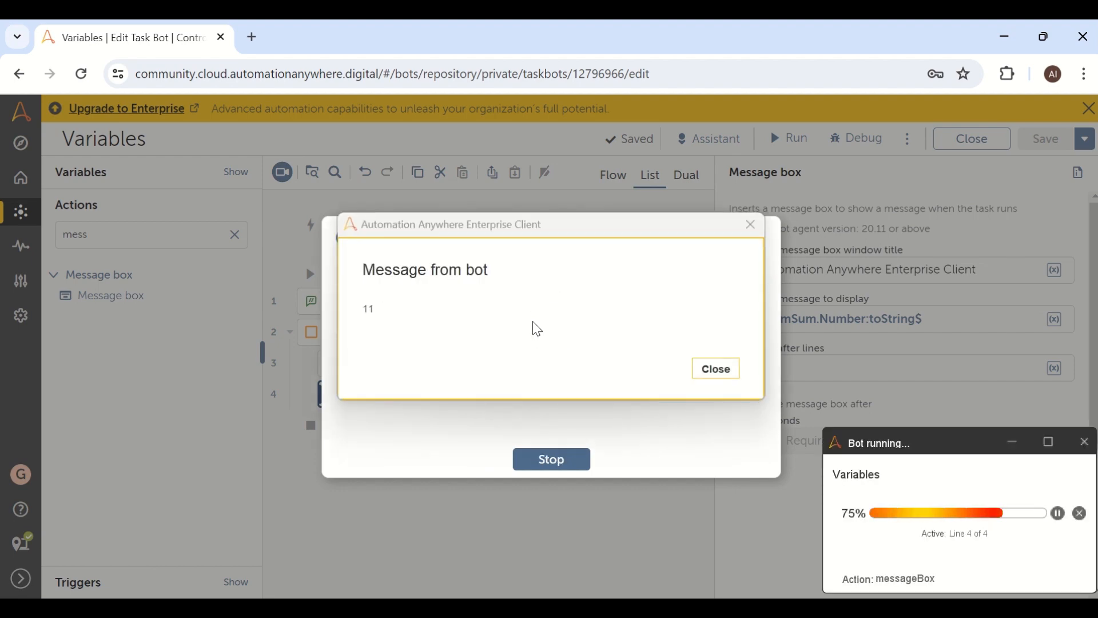
left_click(714, 368)
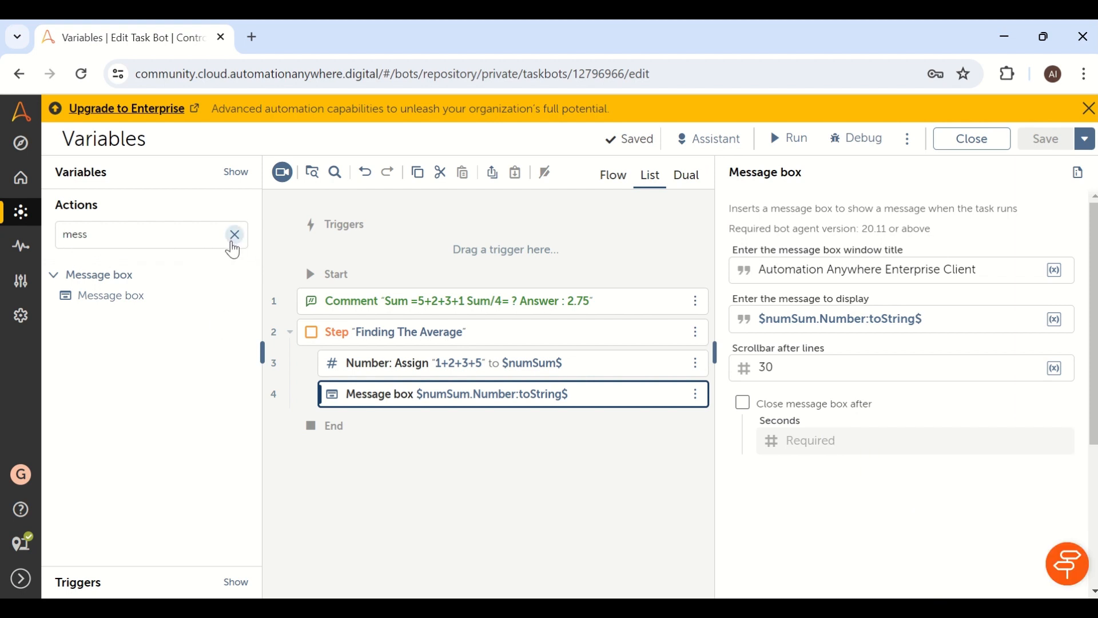
Add a Number > Assign step above the message box with source $numSum$/4
type("Assig")
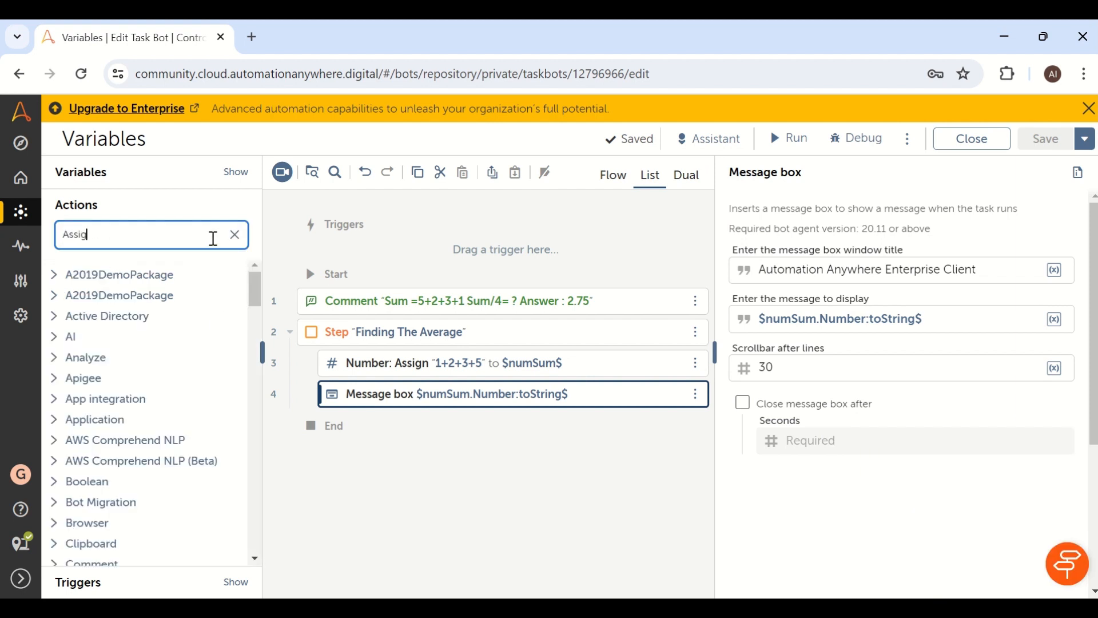
key("Backspace")
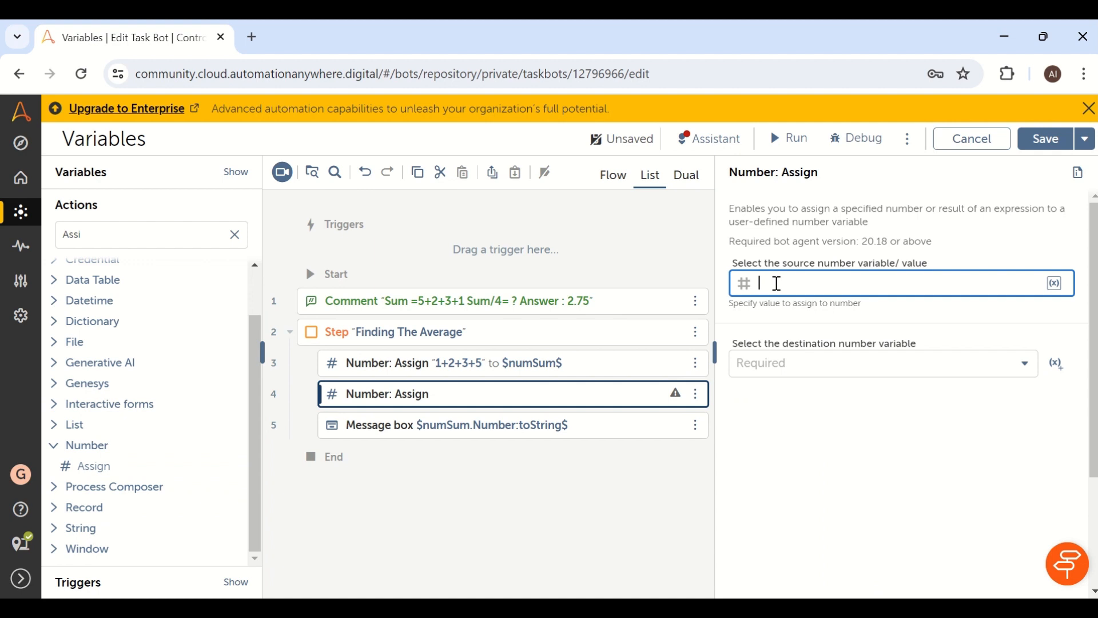
type("$num")
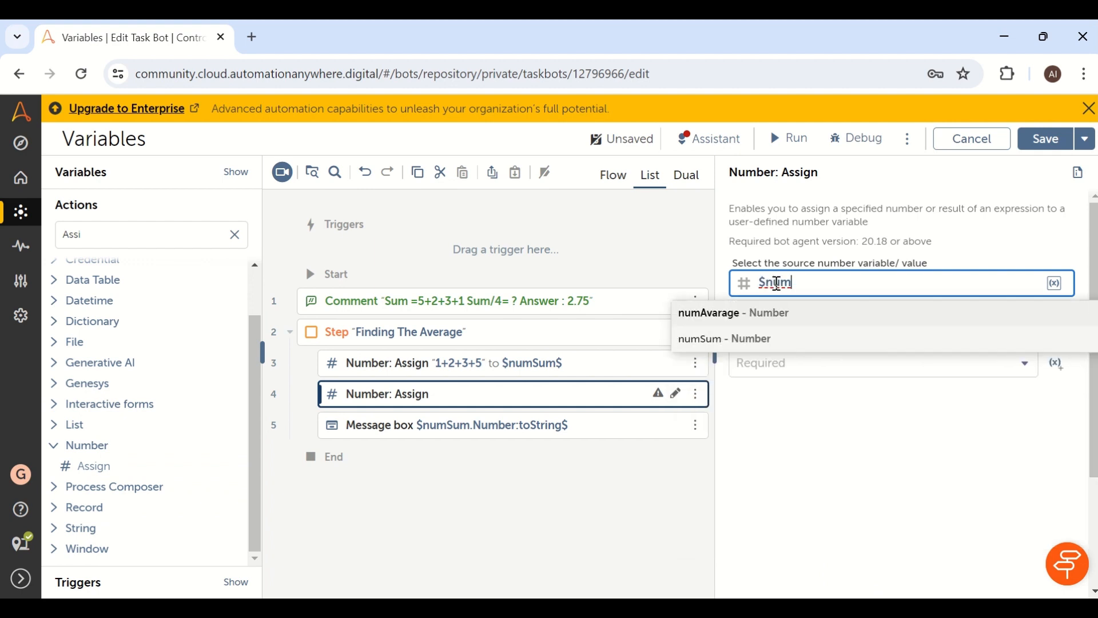
left_click(723, 339)
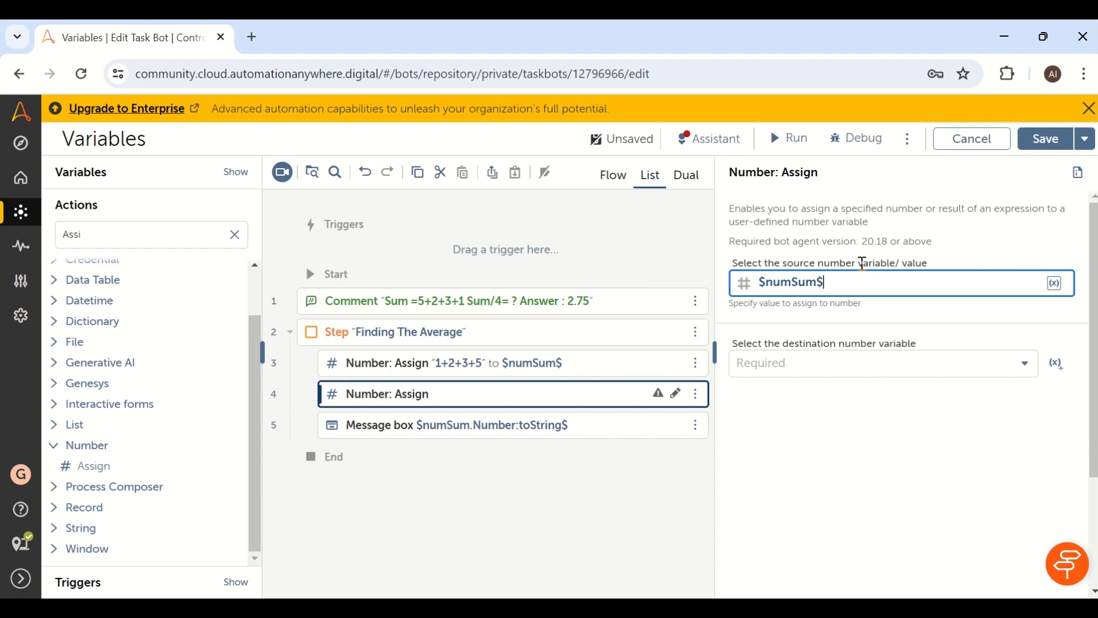
type("/4")
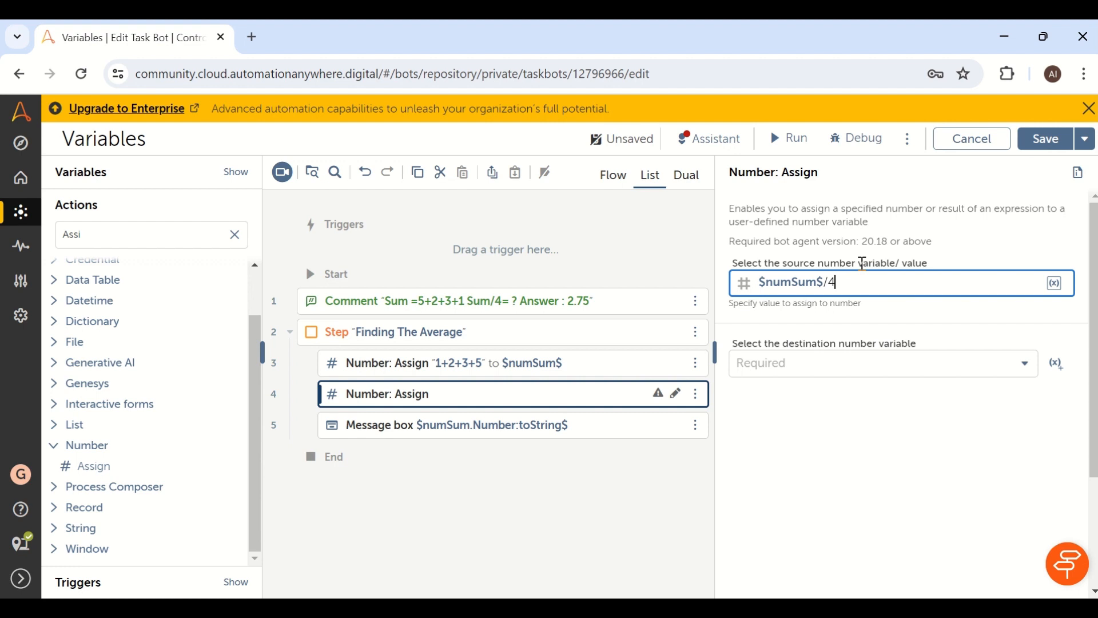
mouse_move(802, 306)
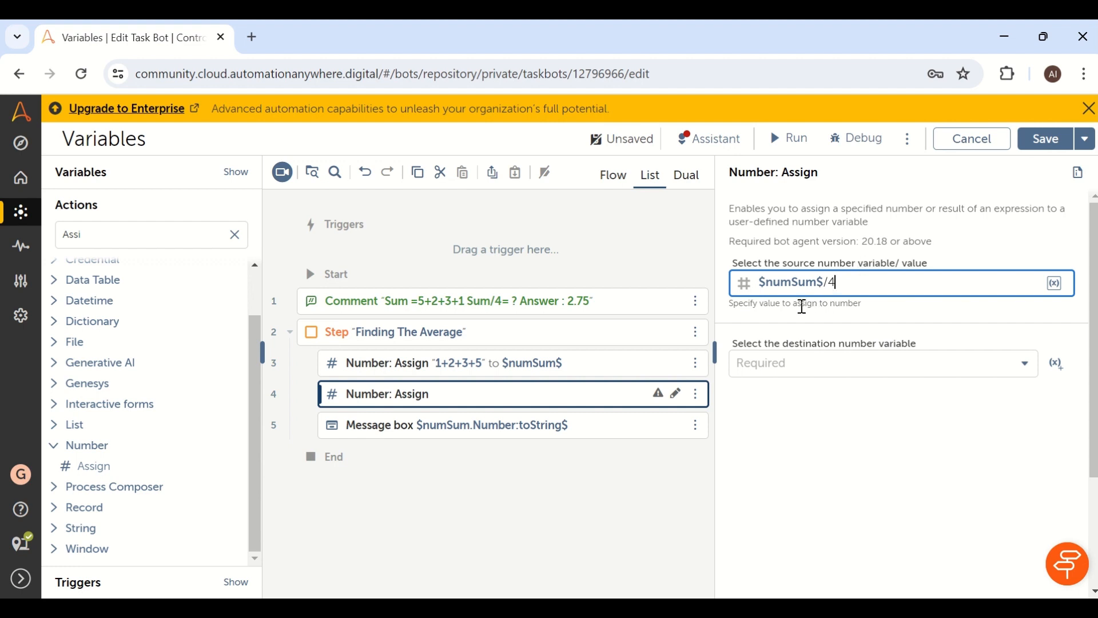
Store the result in numAvarage and return to the message box settings
left_click(881, 363)
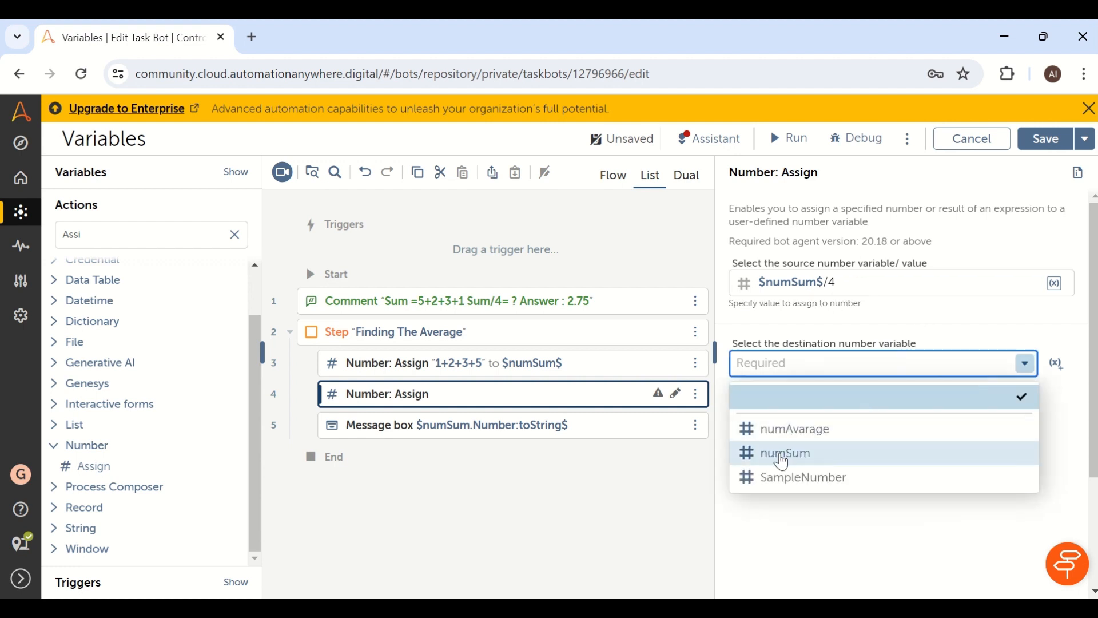
left_click(783, 453)
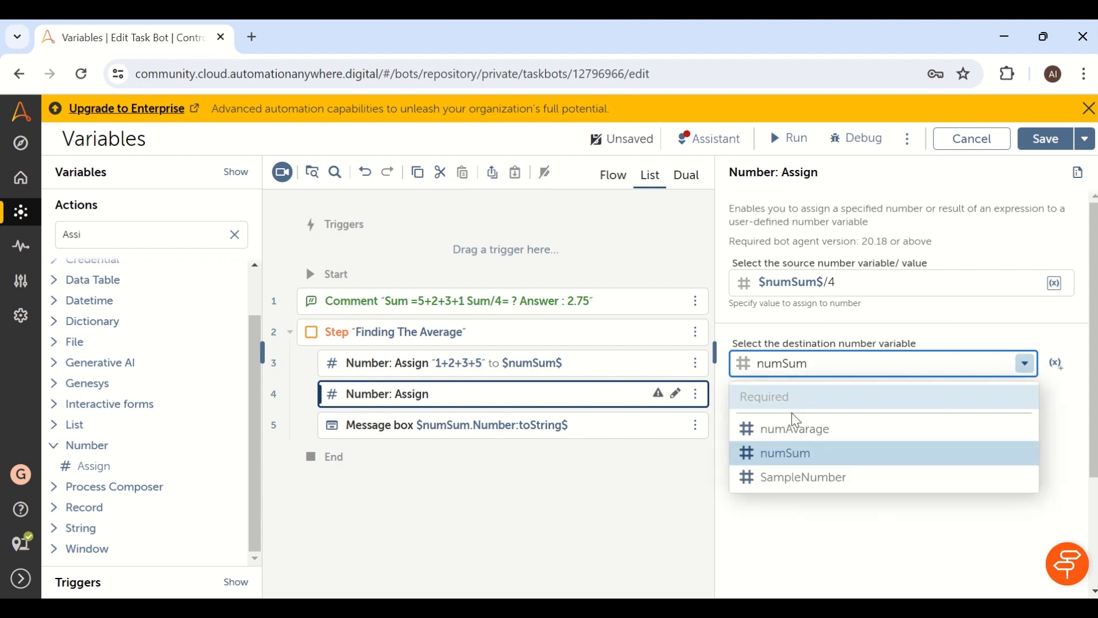
left_click(794, 427)
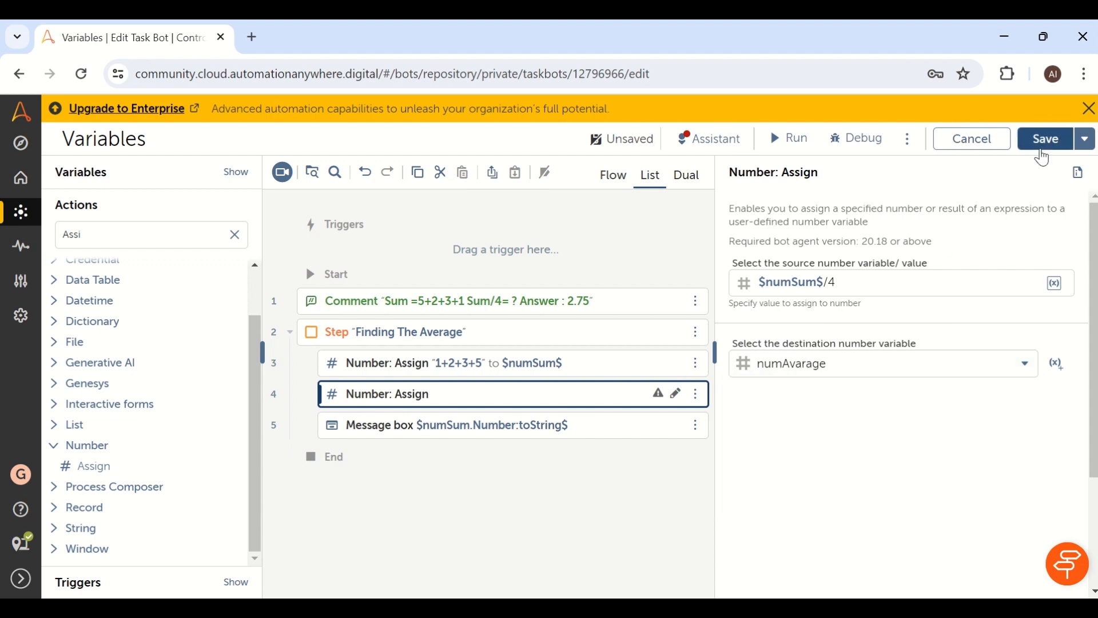
left_click(1046, 138)
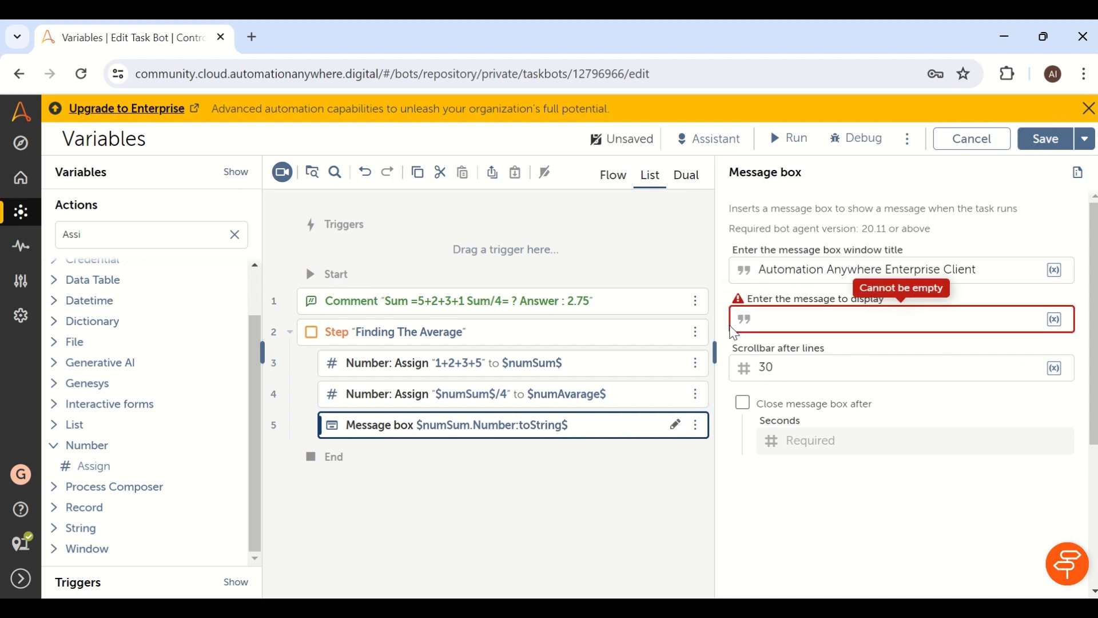
Set the message to $numAvarage.Number:toString$ and run the bot
type("$nu")
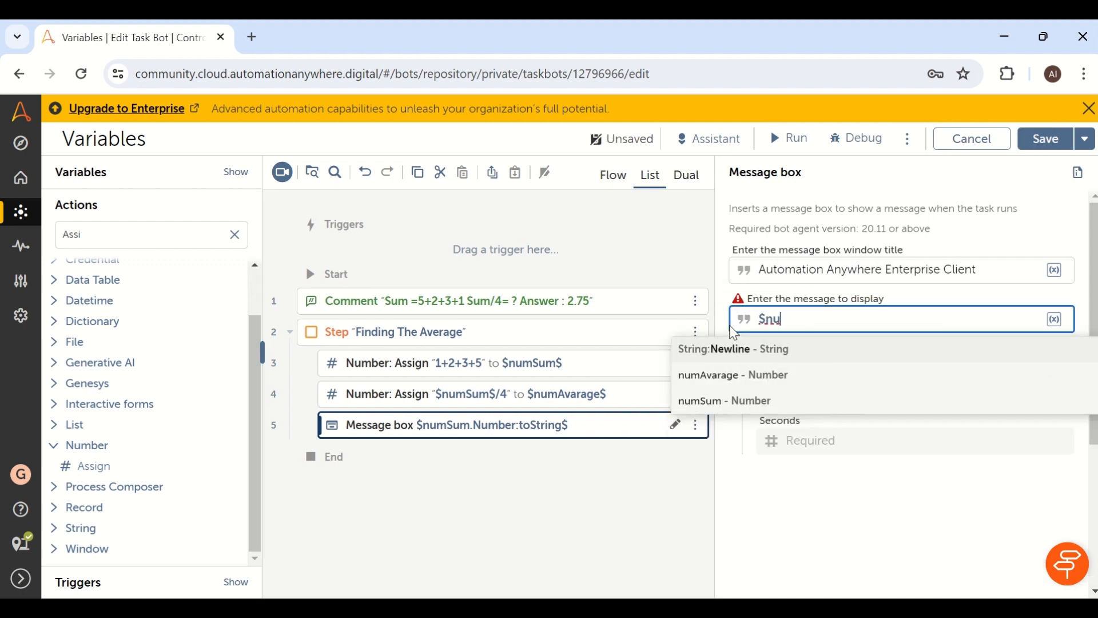
left_click(731, 374)
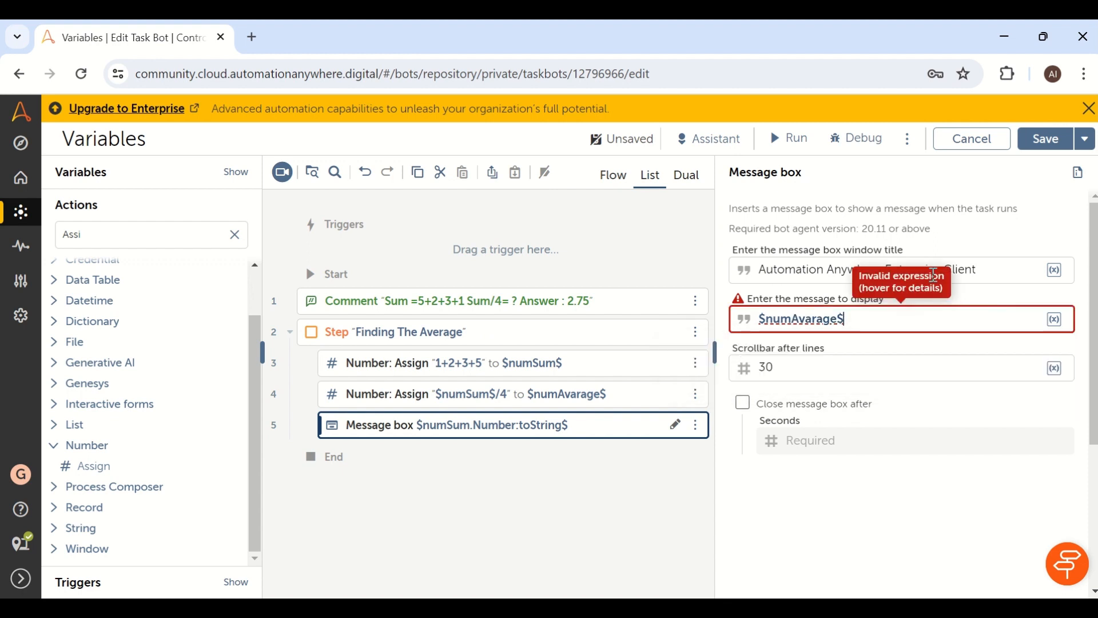
mouse_move(844, 350)
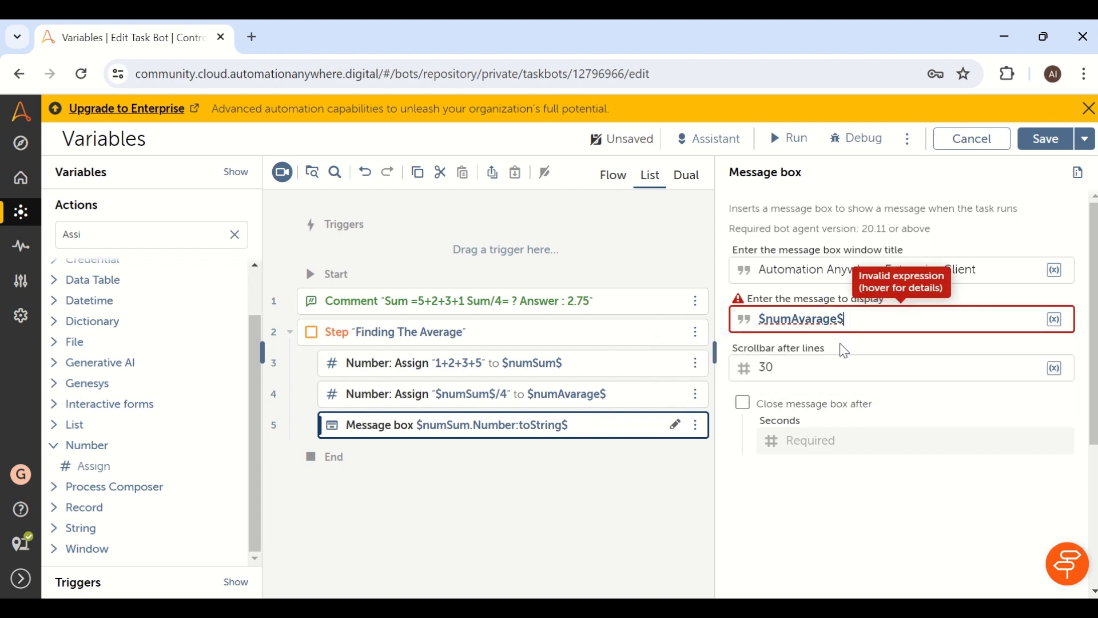
mouse_move(814, 346)
type(".Number:toString")
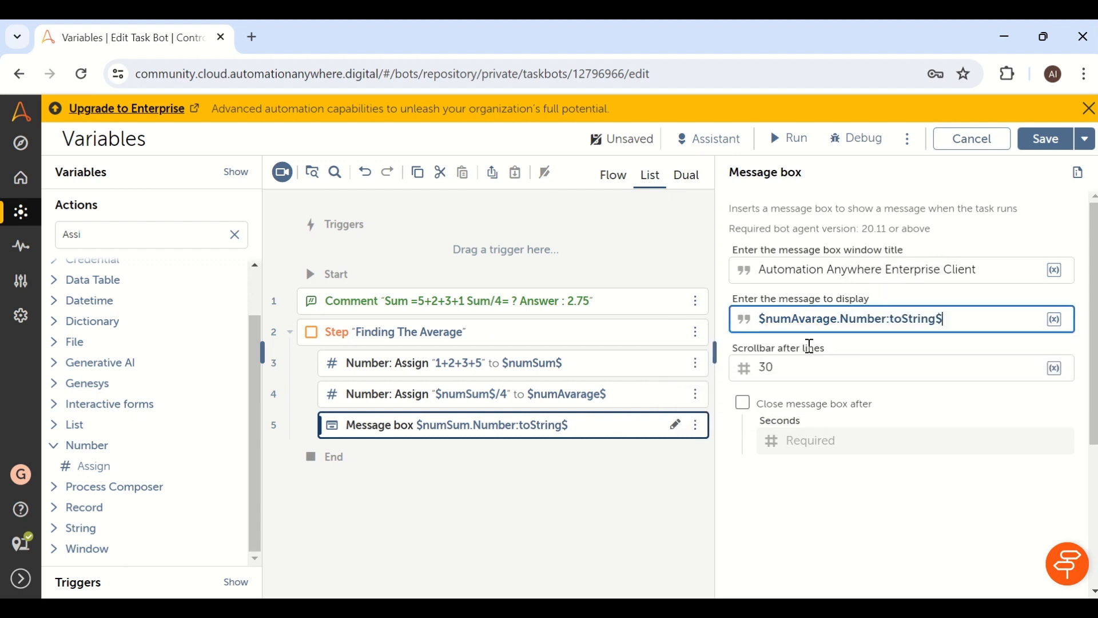
left_click(1044, 138)
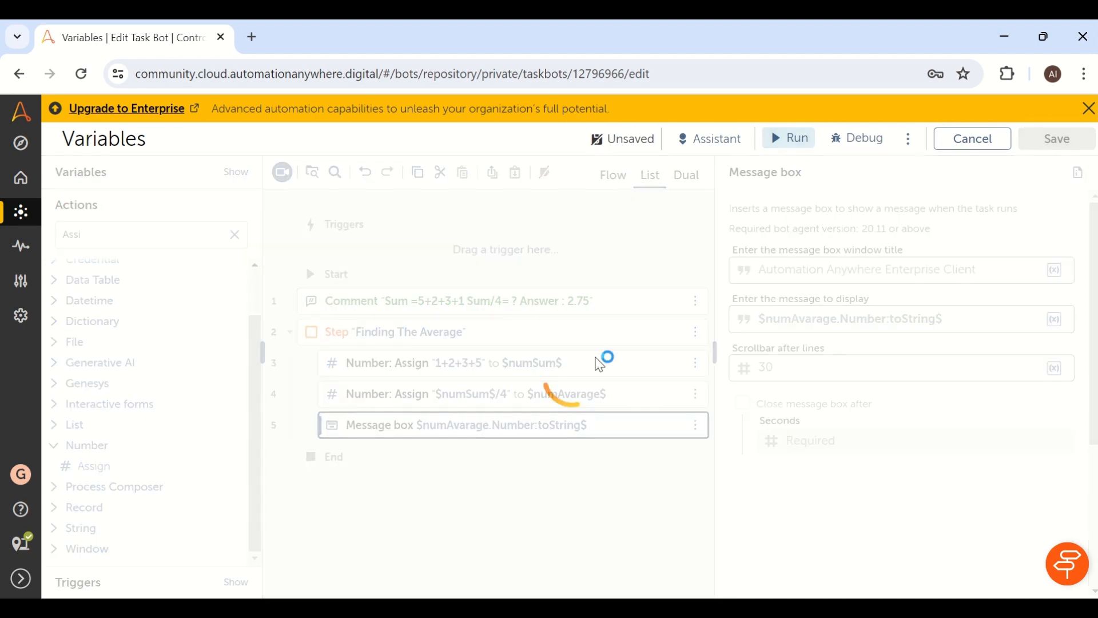
Compare the result 2 with the slide's 2.75 and close the message and success notices
left_click(794, 138)
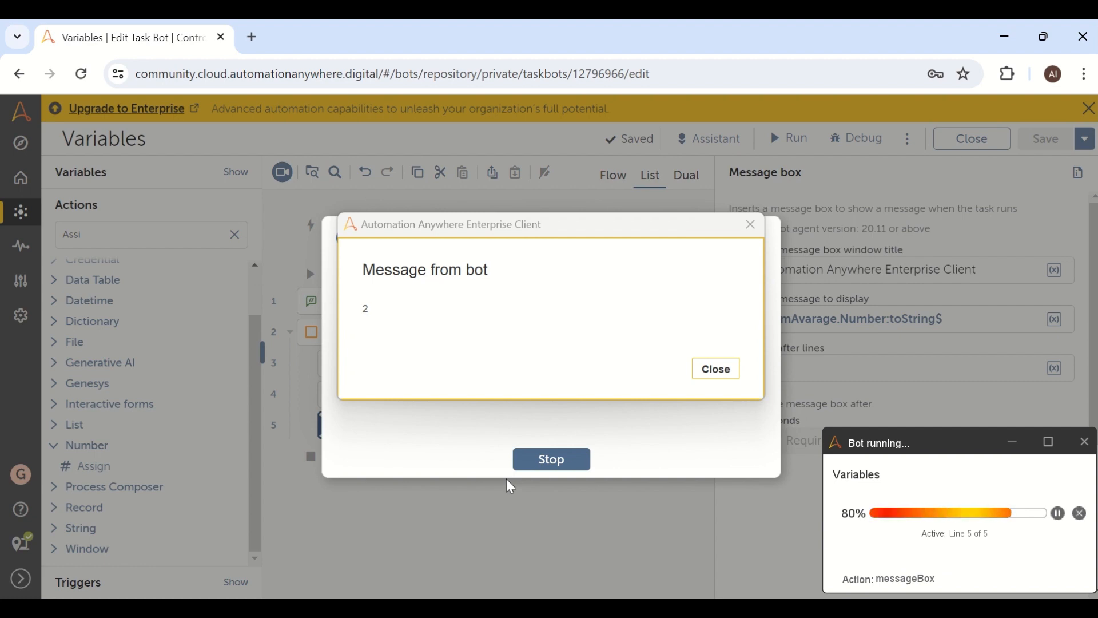
key("alt+tab")
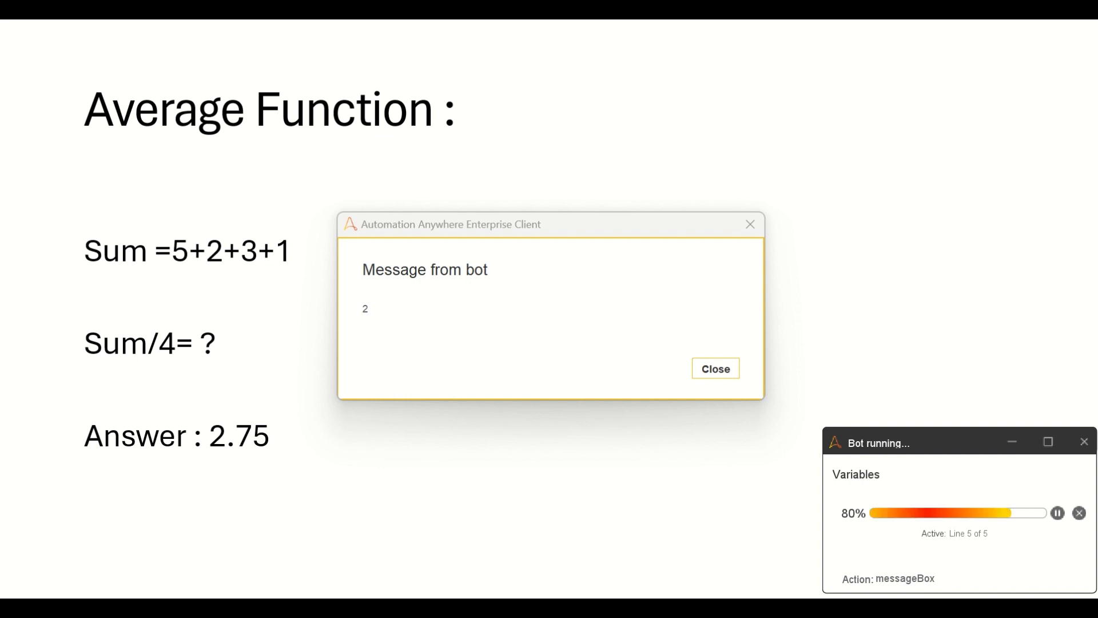
left_click(715, 368)
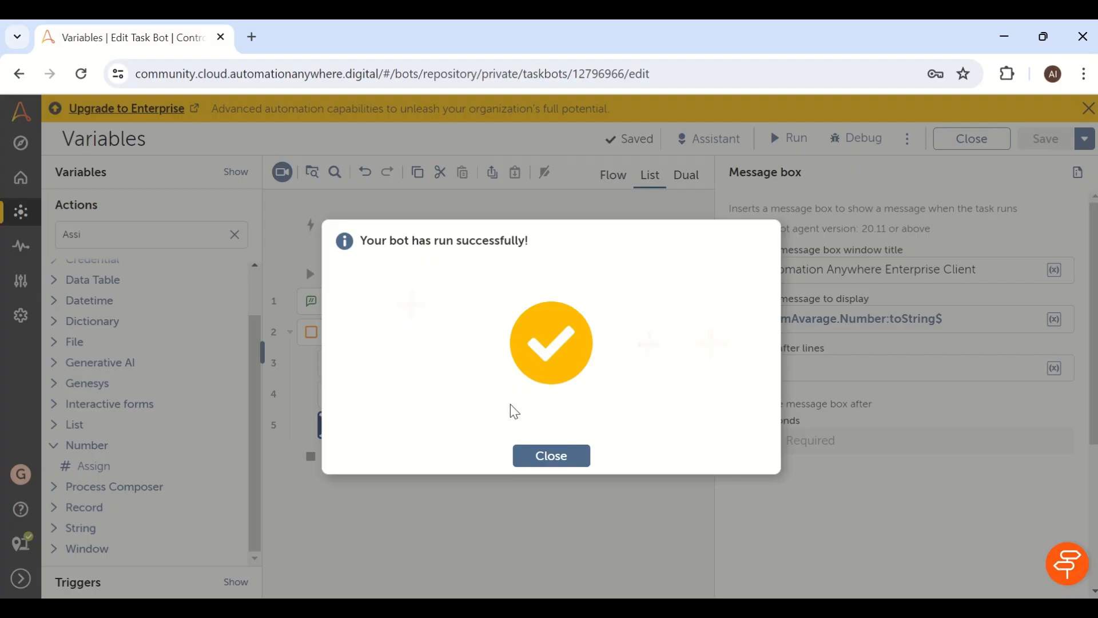
left_click(550, 455)
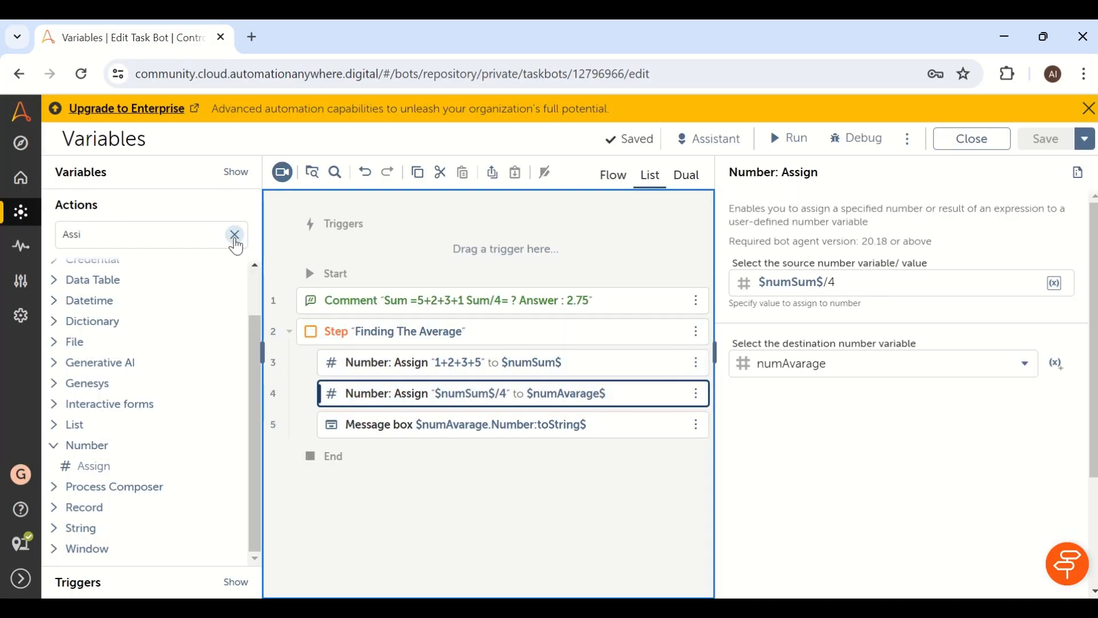
Add a Number > To string step converting $numAvarage$ with 2 decimal digits
type("number")
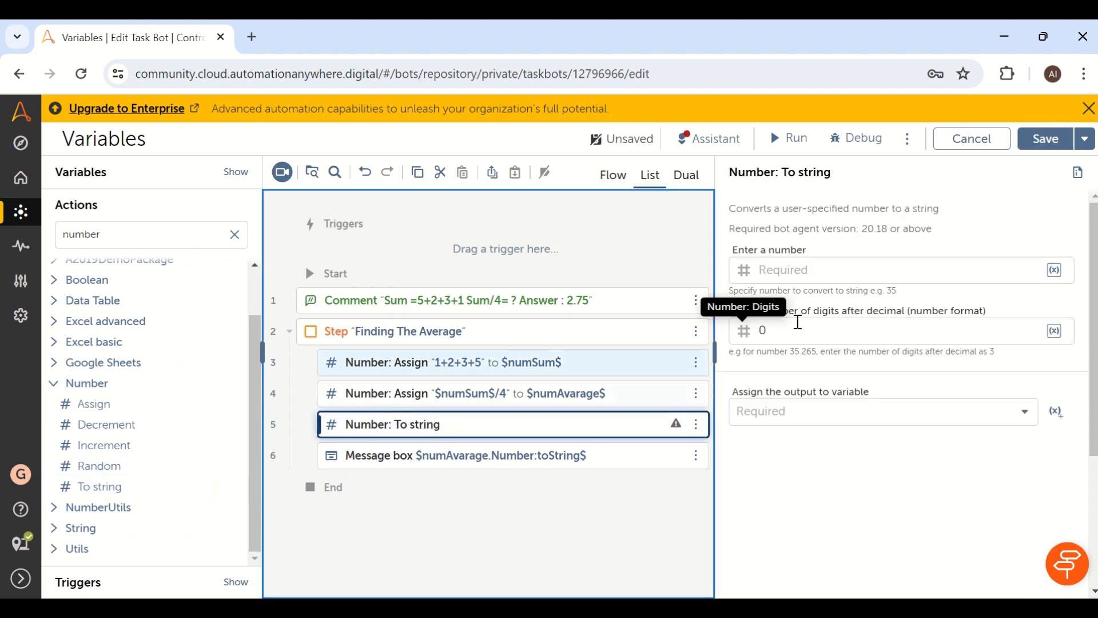
type("$")
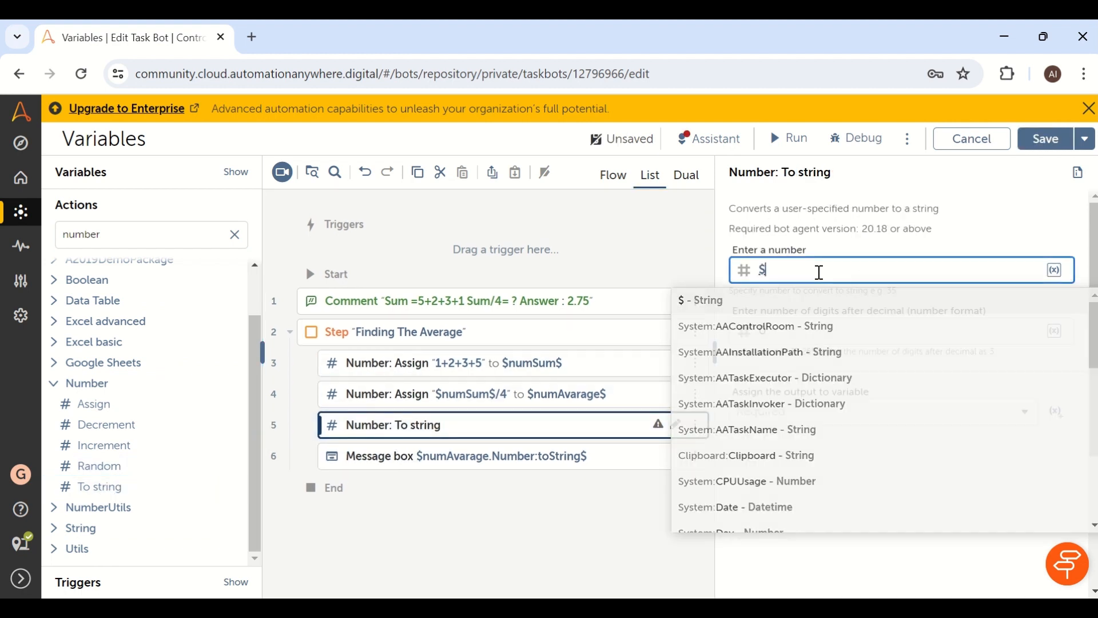
type("num")
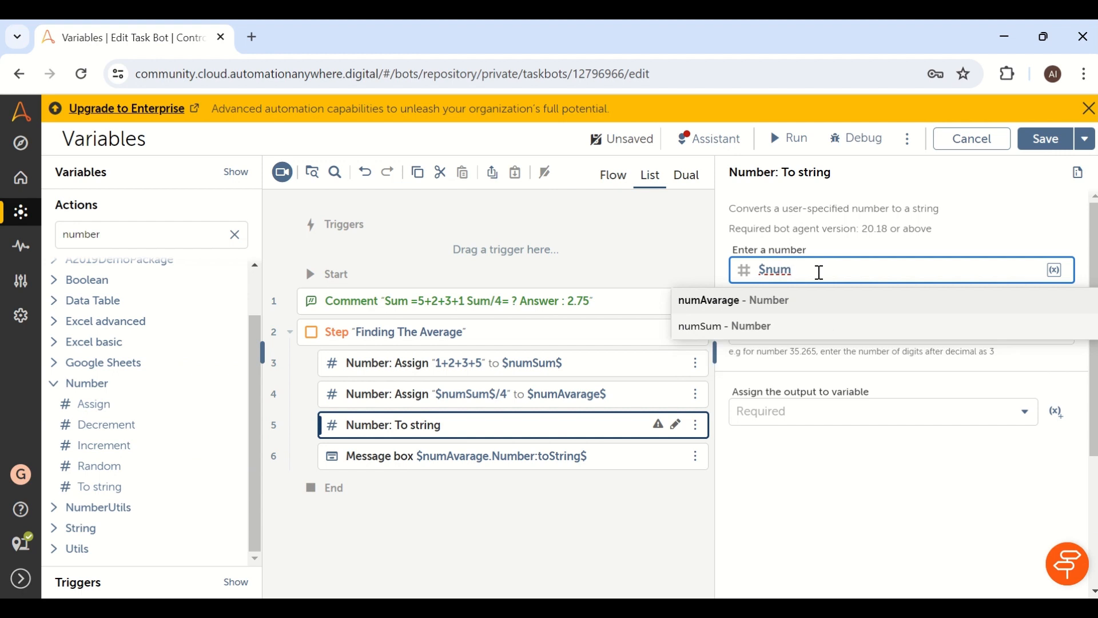
left_click(732, 300)
type("0")
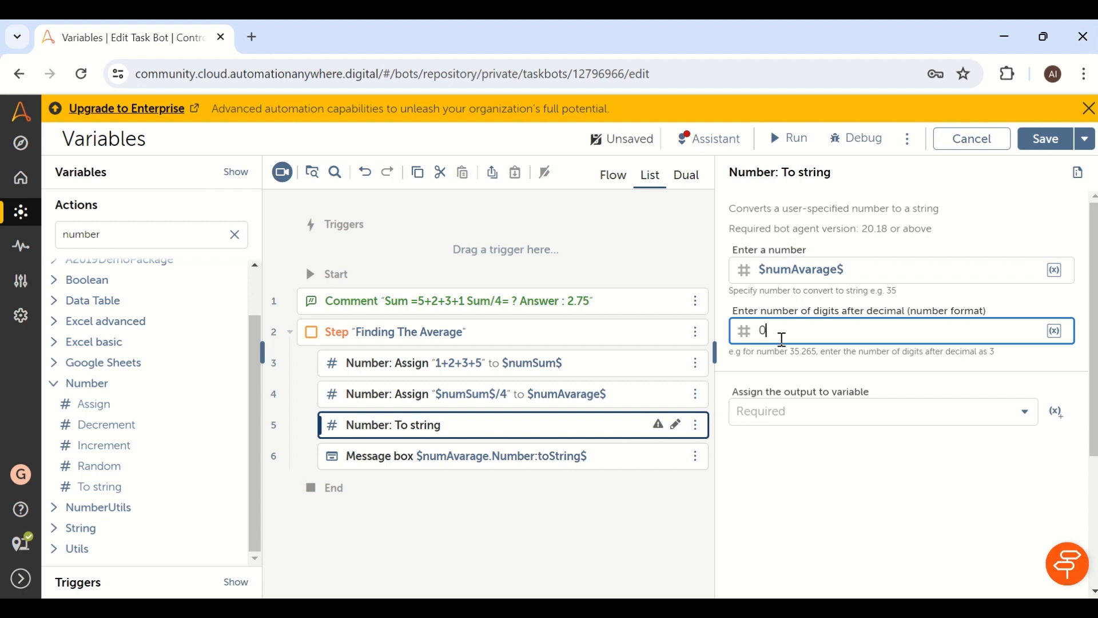
type("2")
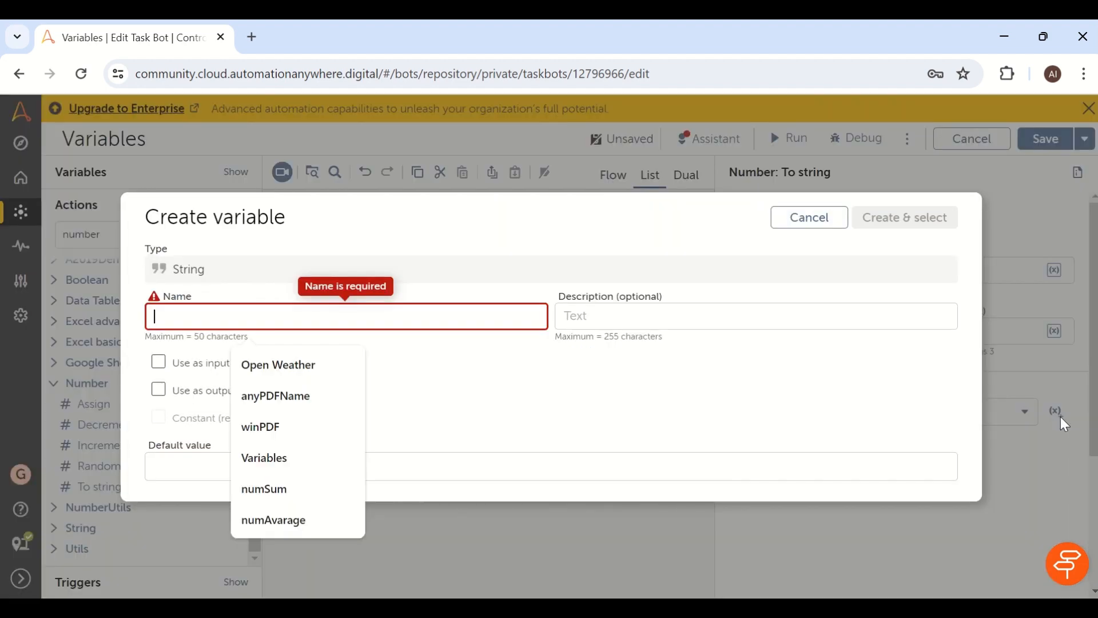
Create string variable strAvarage as the To string output and select the message box
type("strAvarage")
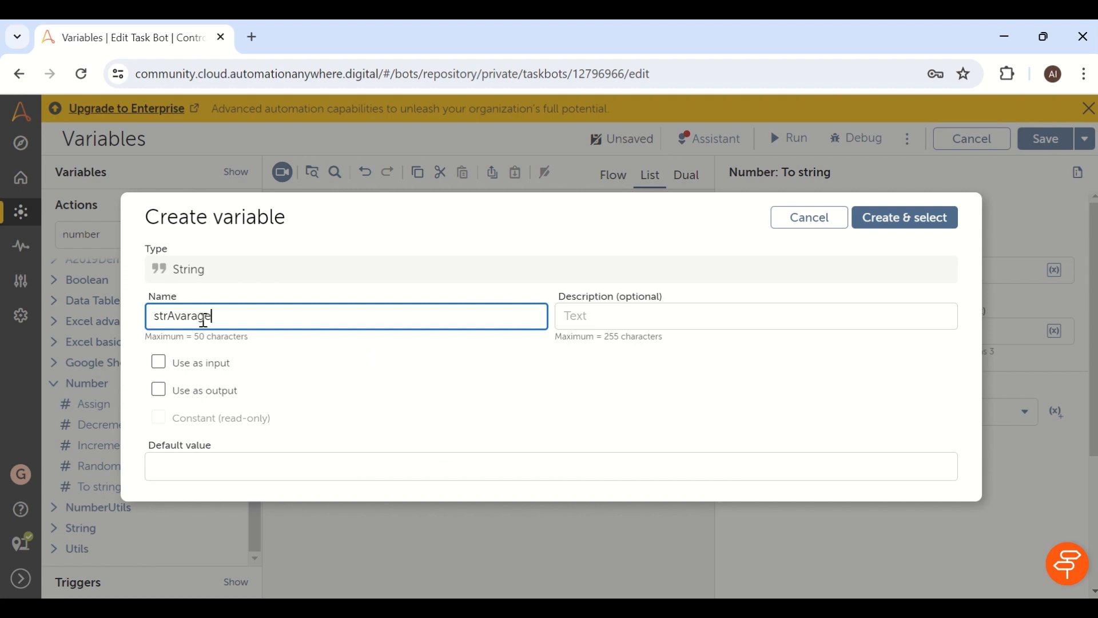
left_click(902, 217)
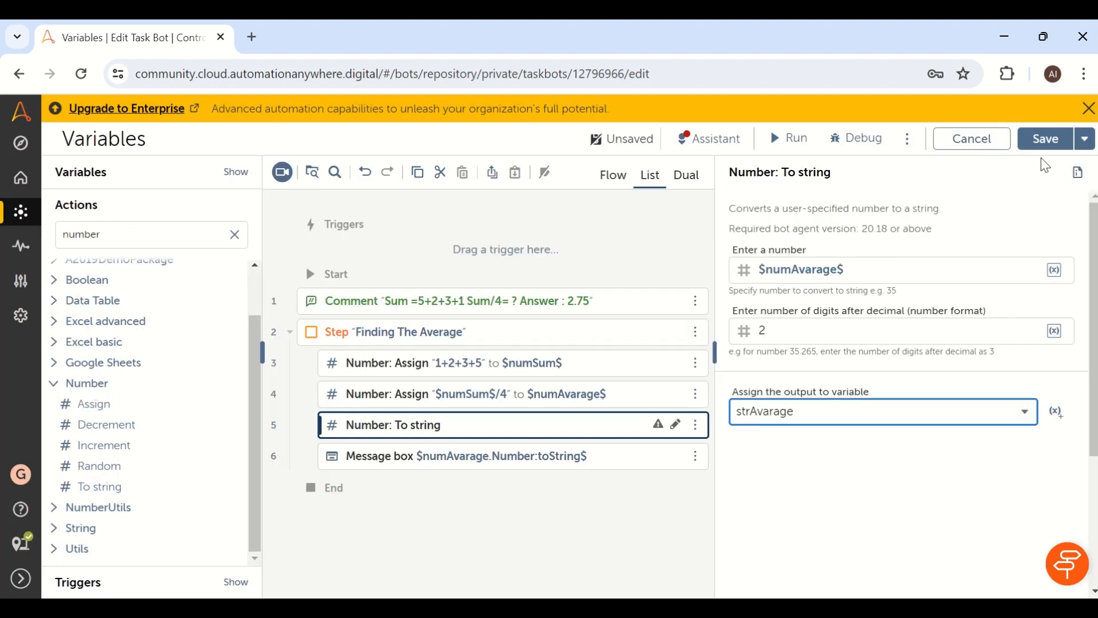
left_click(1045, 139)
type("$n")
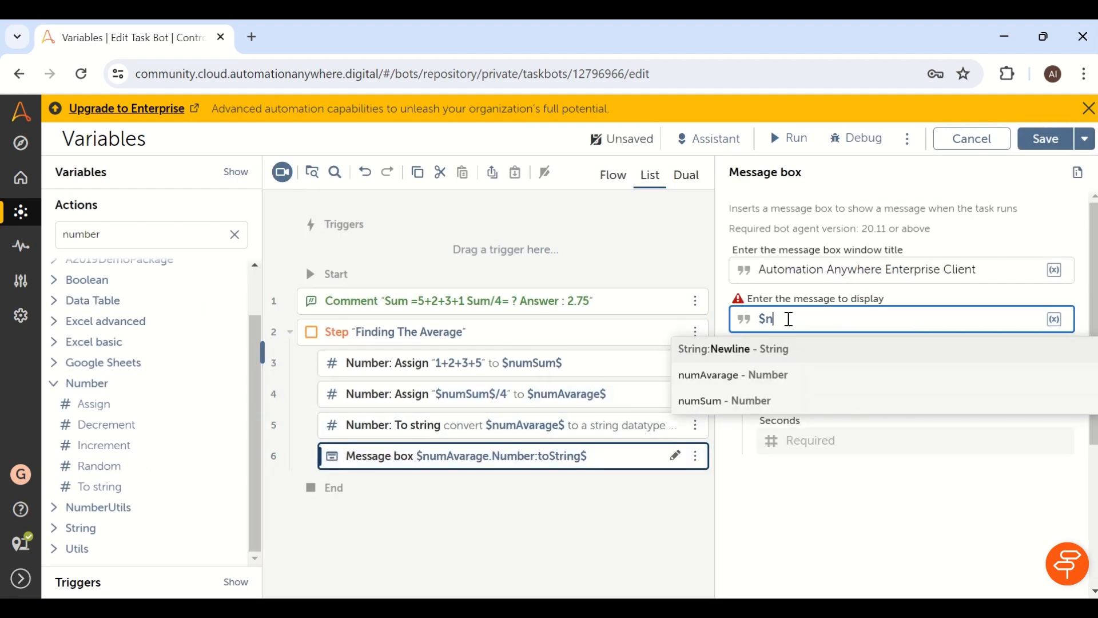
Set the message to $strAvarage$ and run the bot again
type("stra")
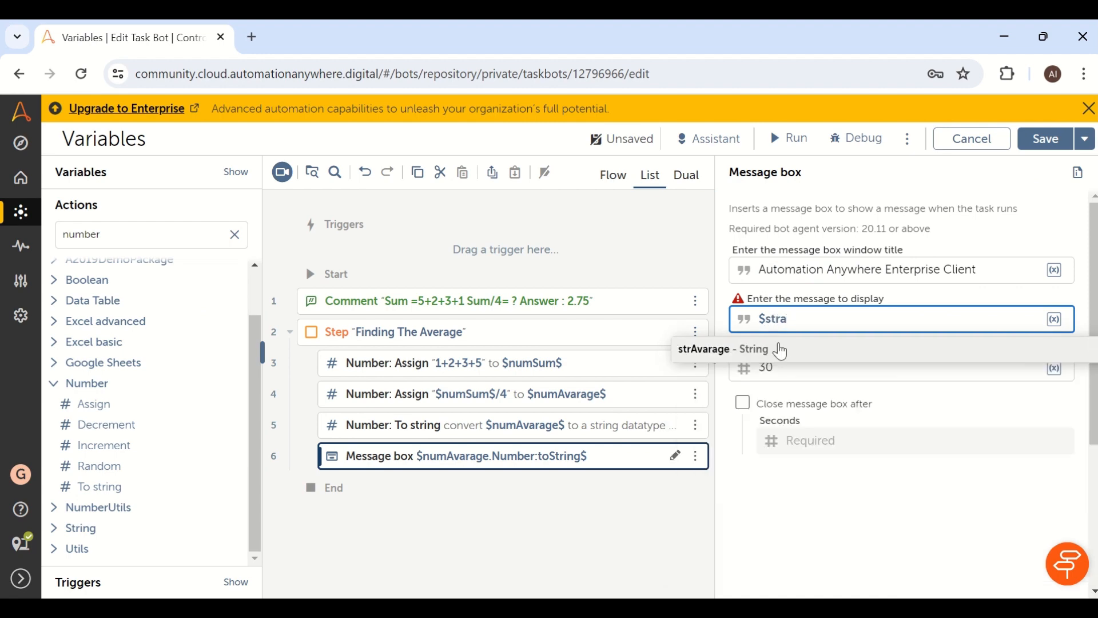
left_click(723, 348)
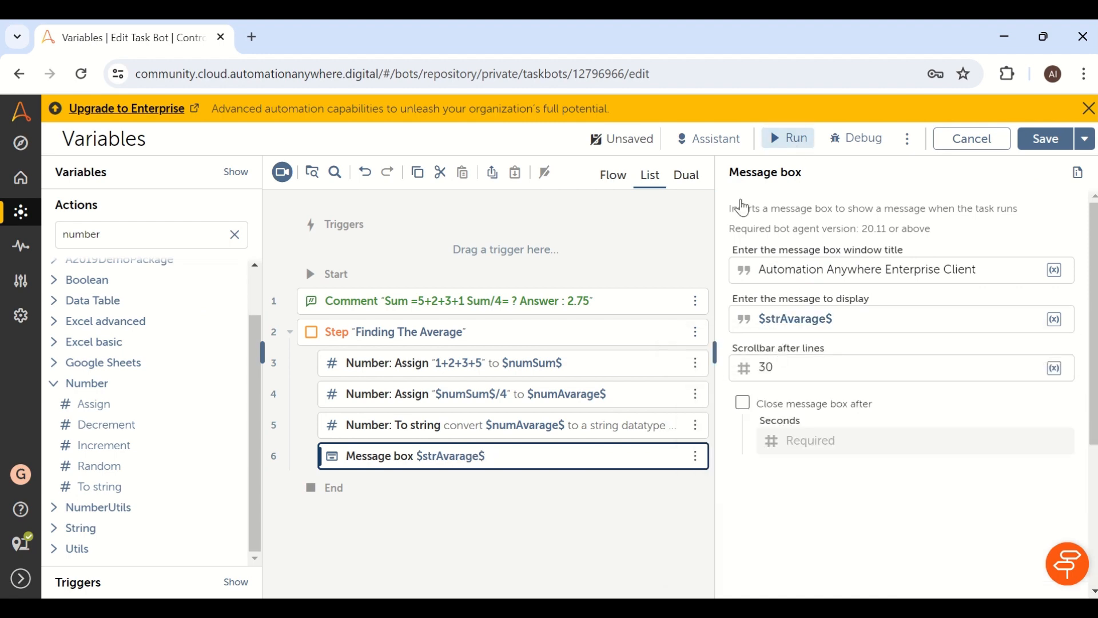
left_click(787, 138)
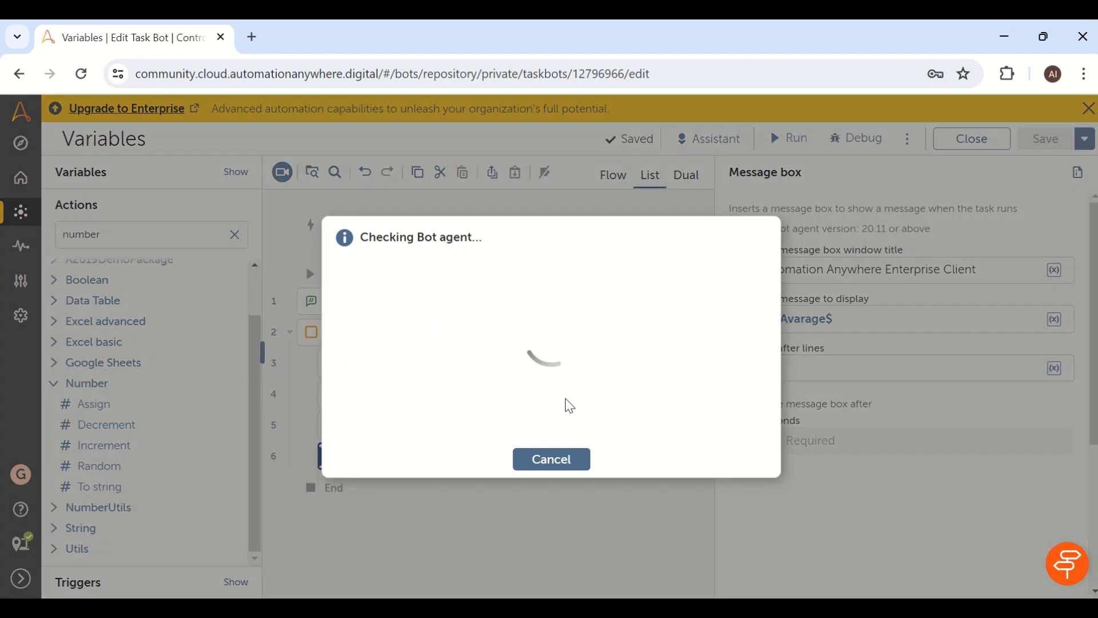